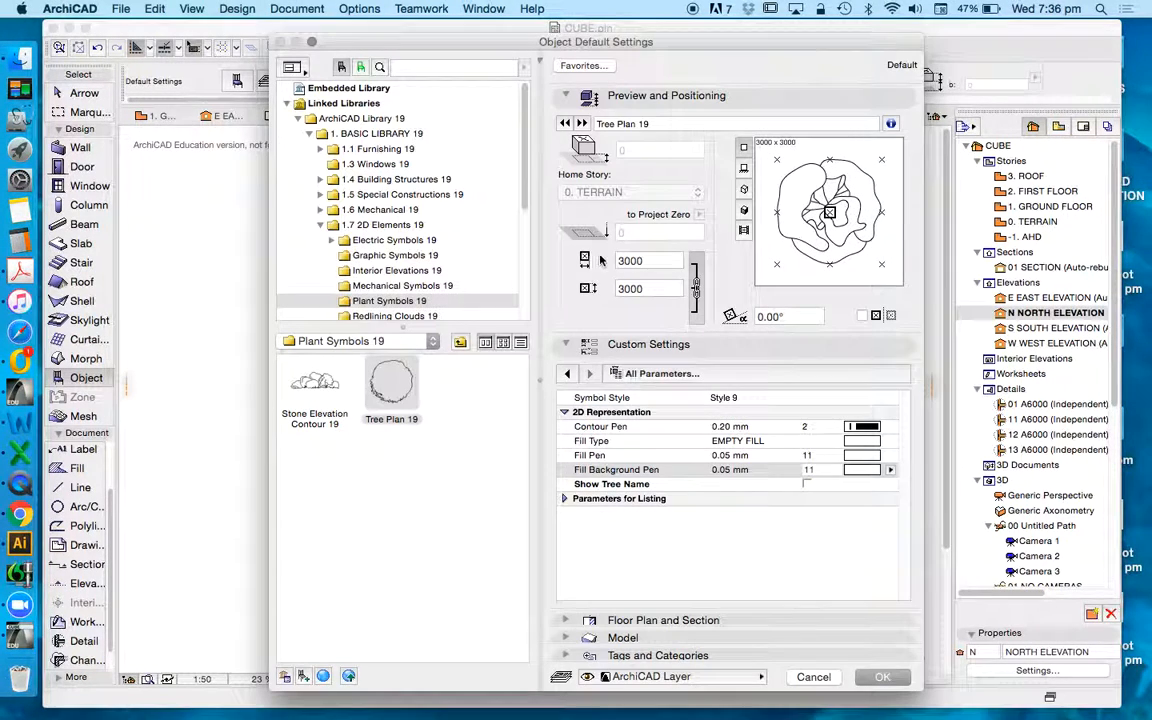
- Place Deciduous Trees 19 from Garden beside CUBE, drawn as a summer side view
{"action": "scroll", "scroll_direction": "up", "scroll_amount": 3}
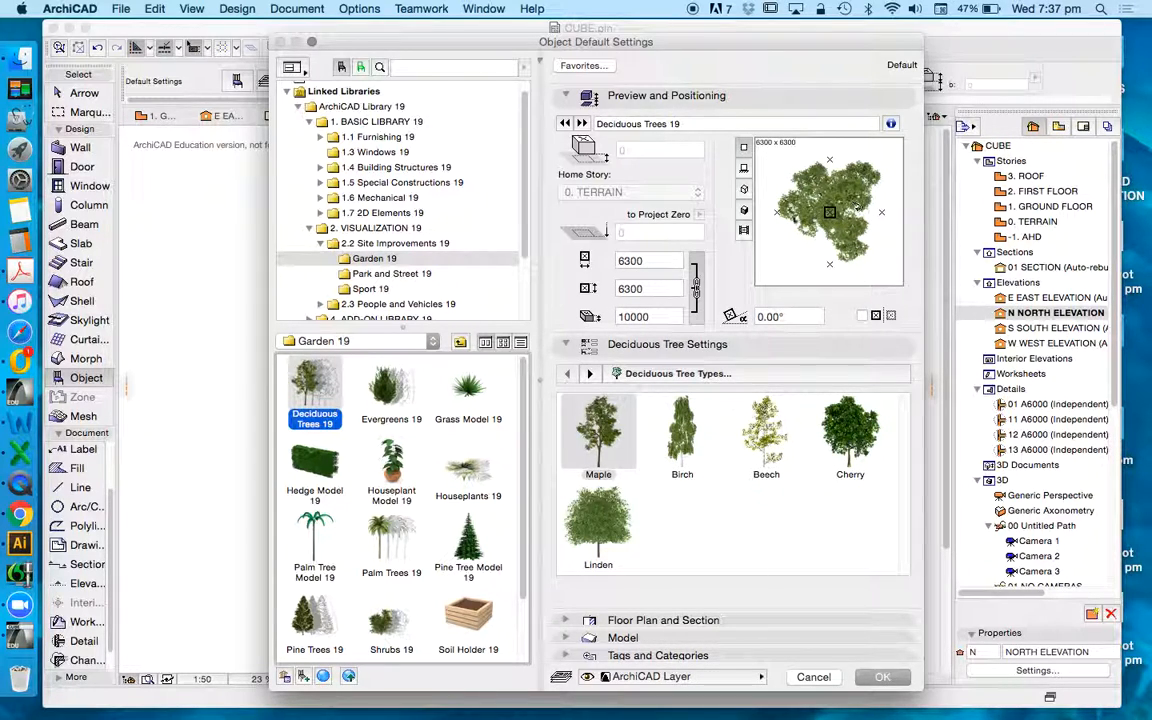
{"action": "left_click", "coordinate": [677, 373]}
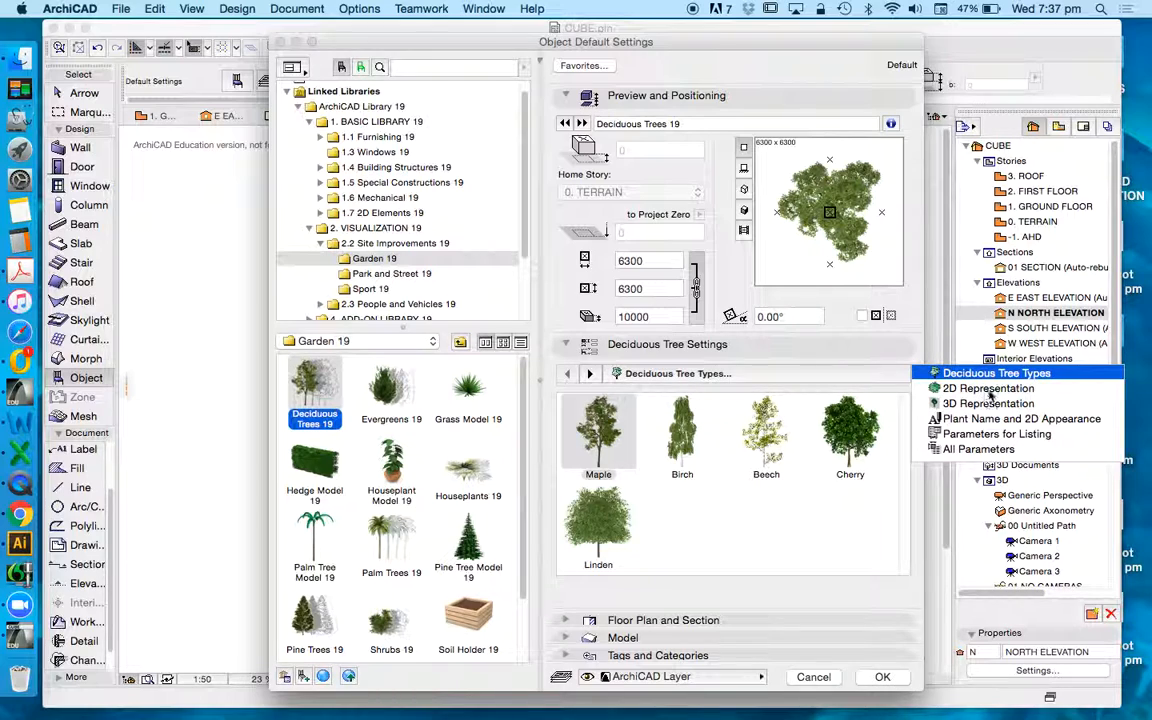
{"action": "left_click", "coordinate": [988, 388]}
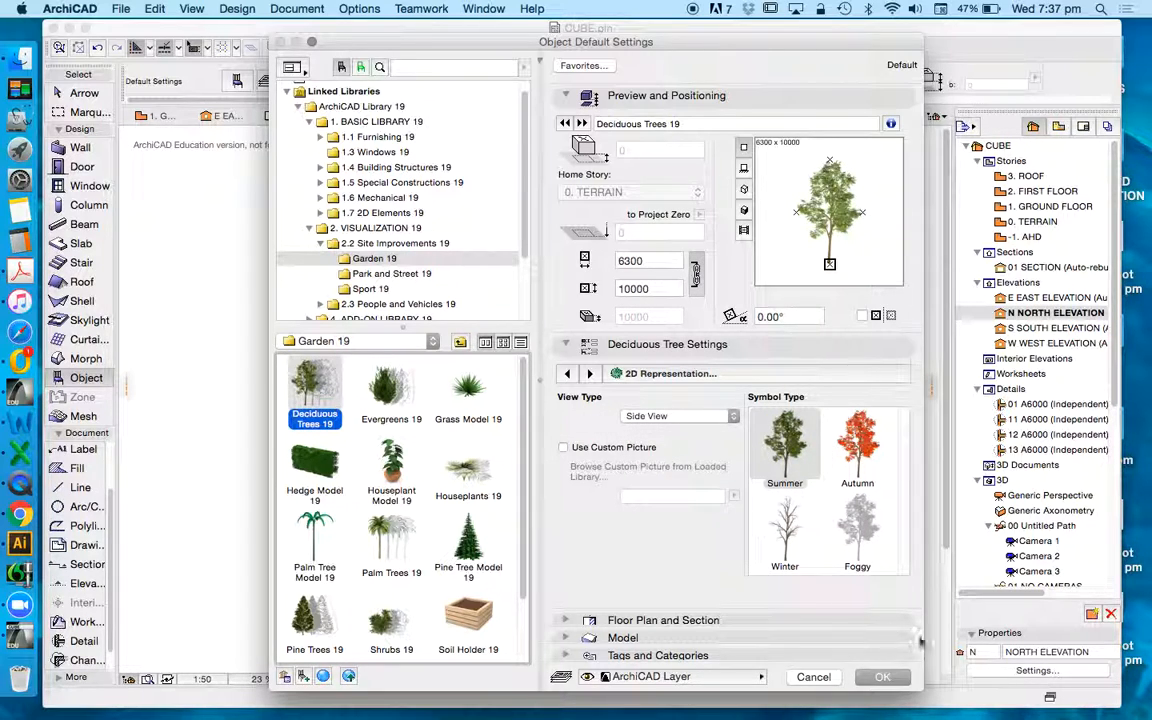
{"action": "left_click", "coordinate": [882, 677]}
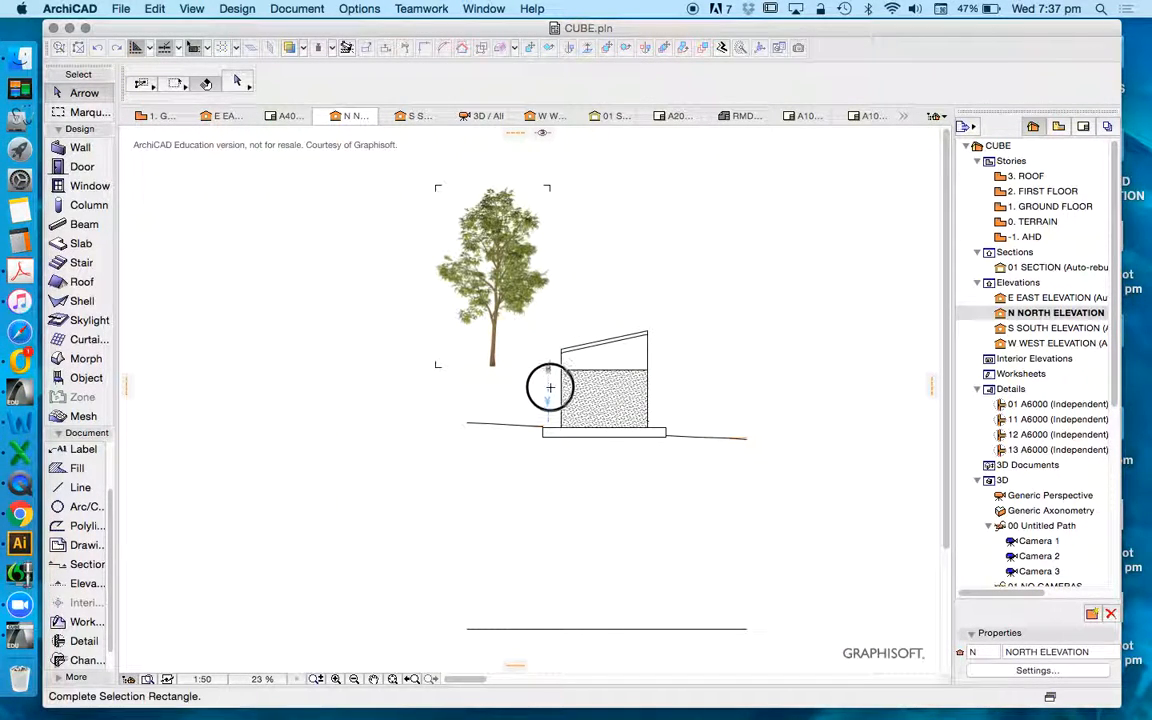
- Switch the placed tree to Symbolic Side View with a branchy line-drawn symbol
{"action": "left_click", "coordinate": [491, 280]}
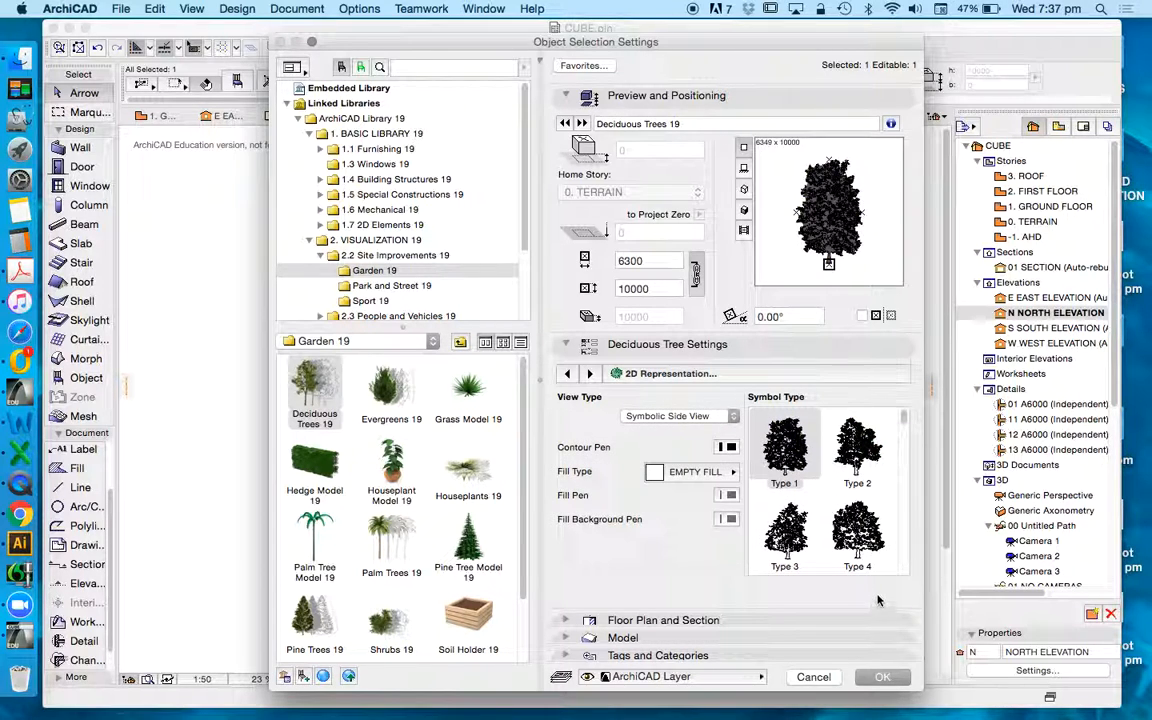
{"action": "mouse_move", "coordinate": [813, 473]}
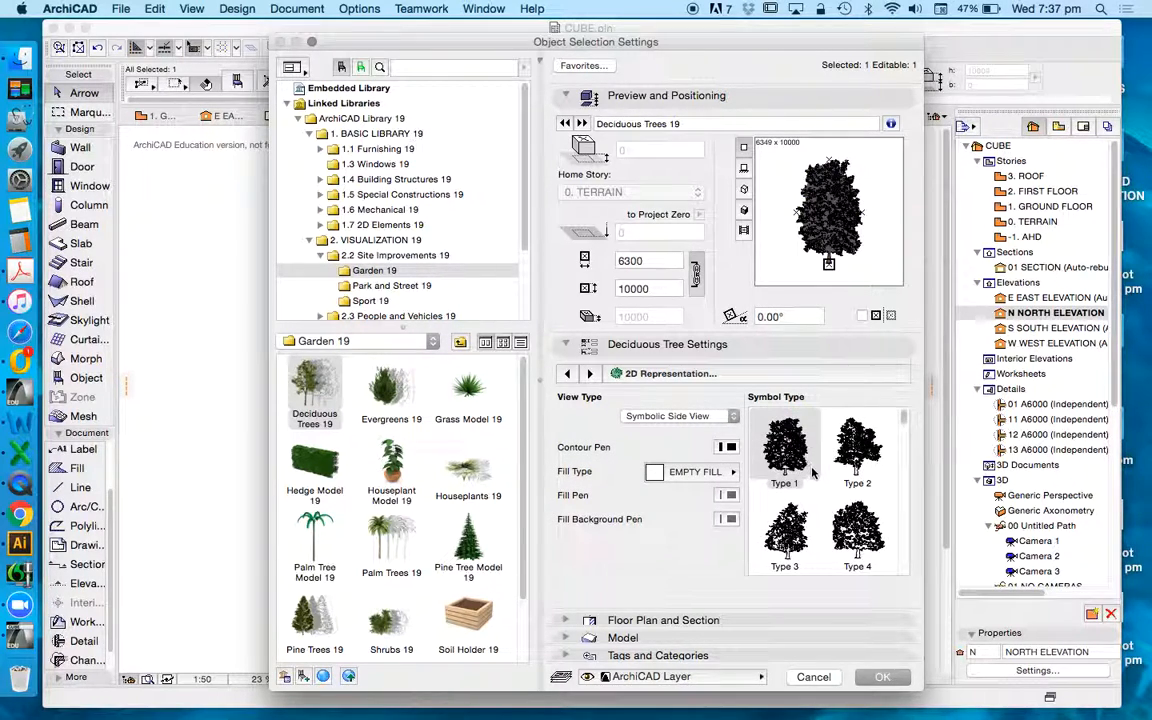
{"action": "scroll", "scroll_direction": "down", "scroll_amount": 3}
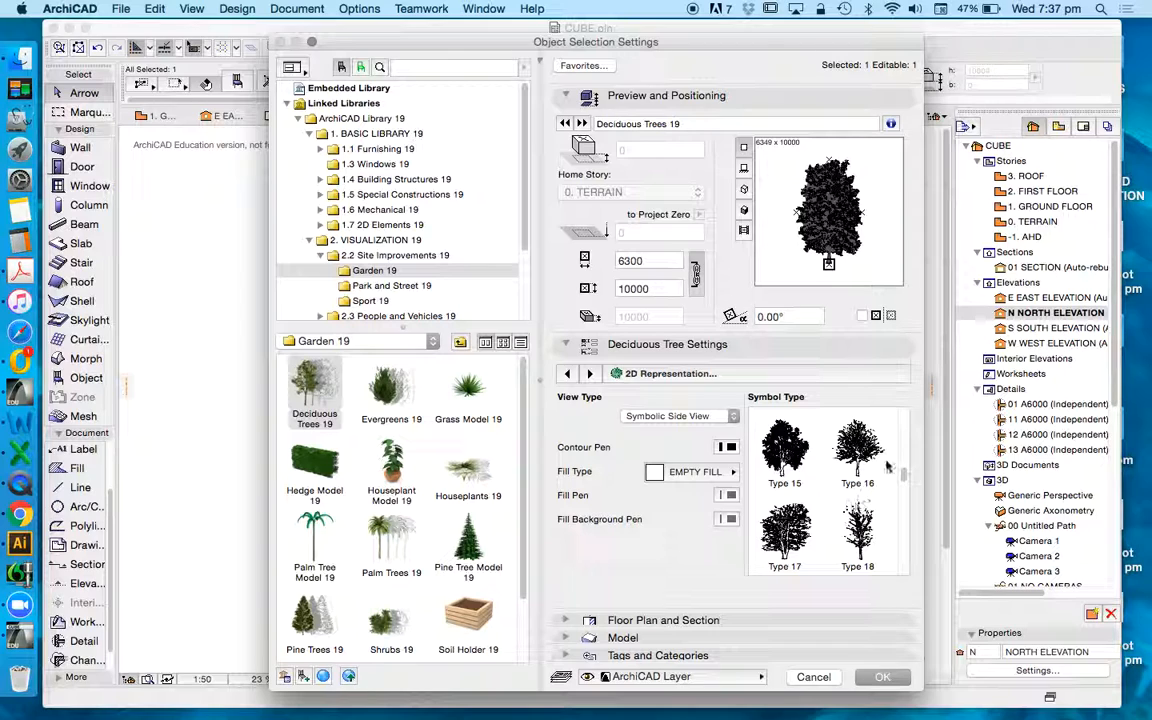
{"action": "left_click", "coordinate": [857, 535]}
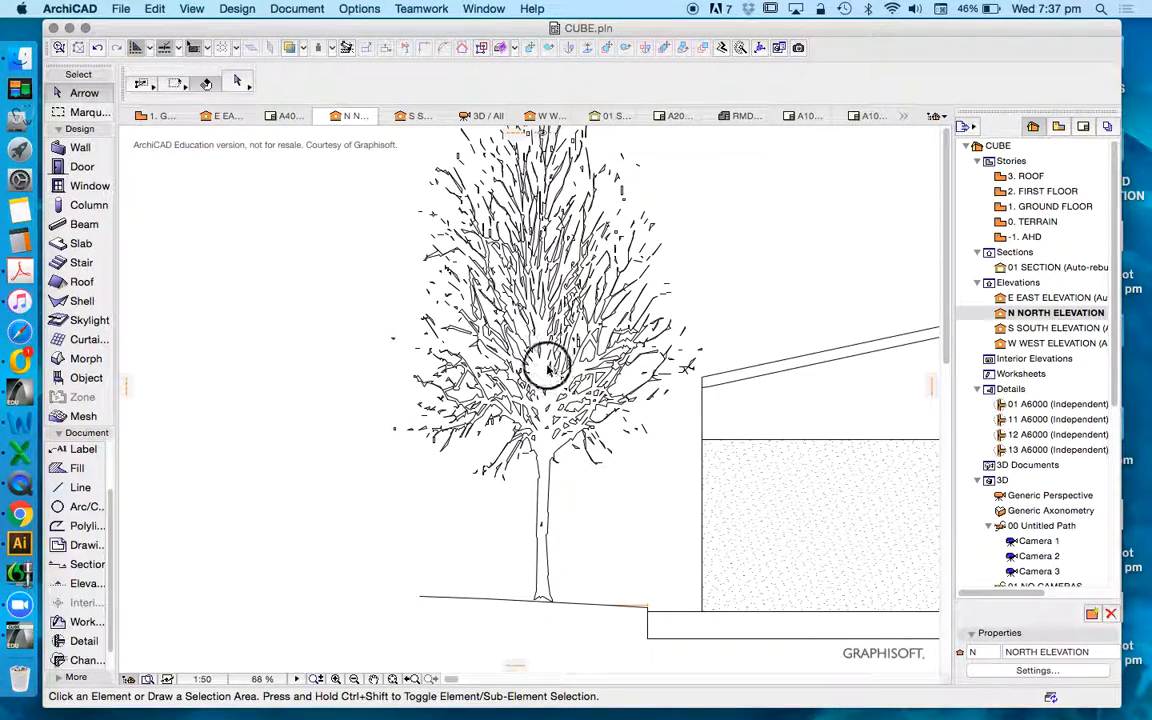
{"action": "left_click", "coordinate": [547, 370]}
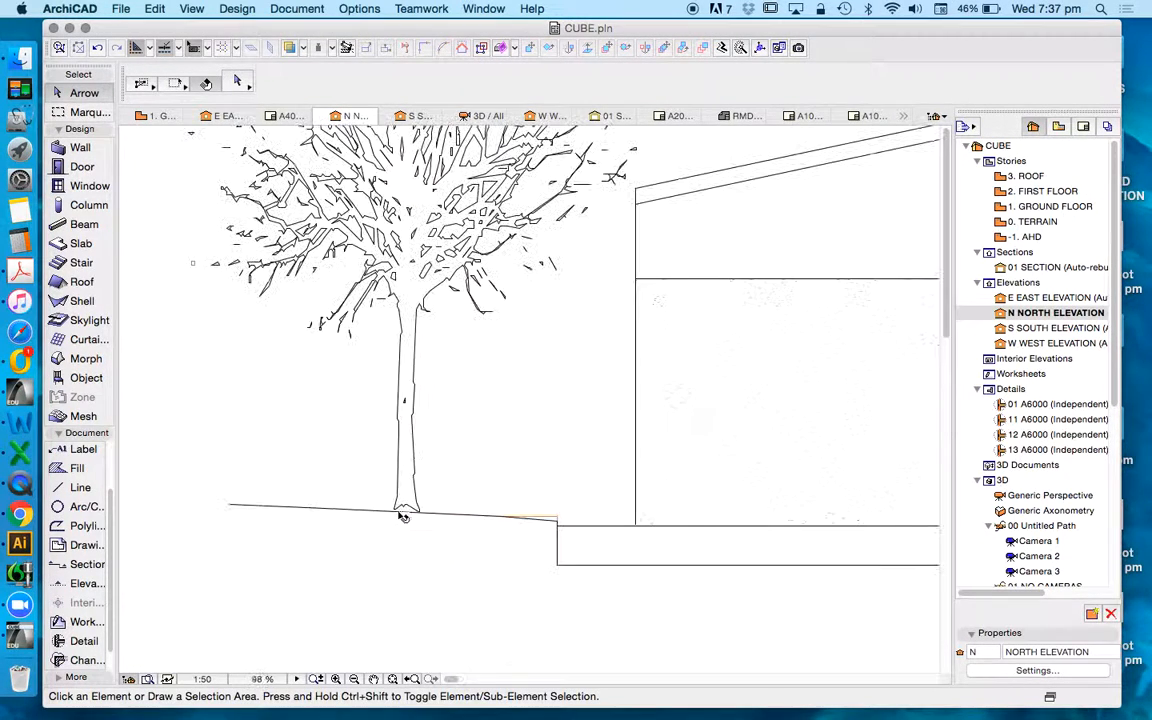
{"action": "left_click", "coordinate": [405, 510]}
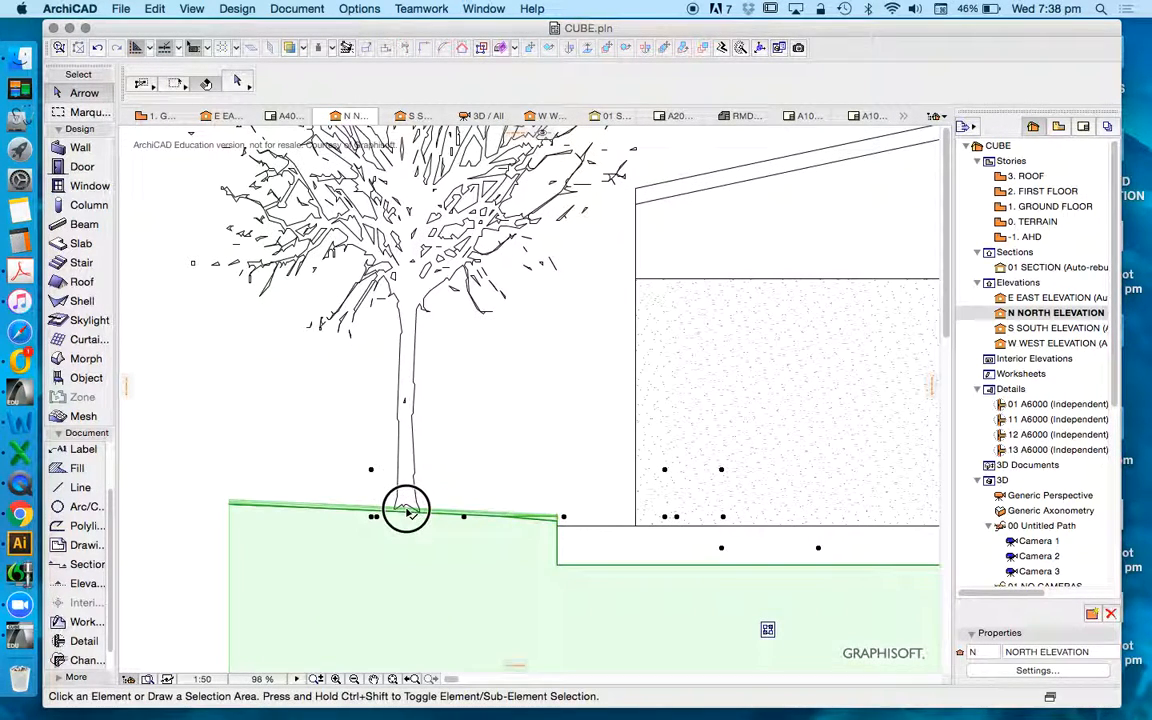
{"action": "scroll", "scroll_direction": "down", "scroll_amount": 3}
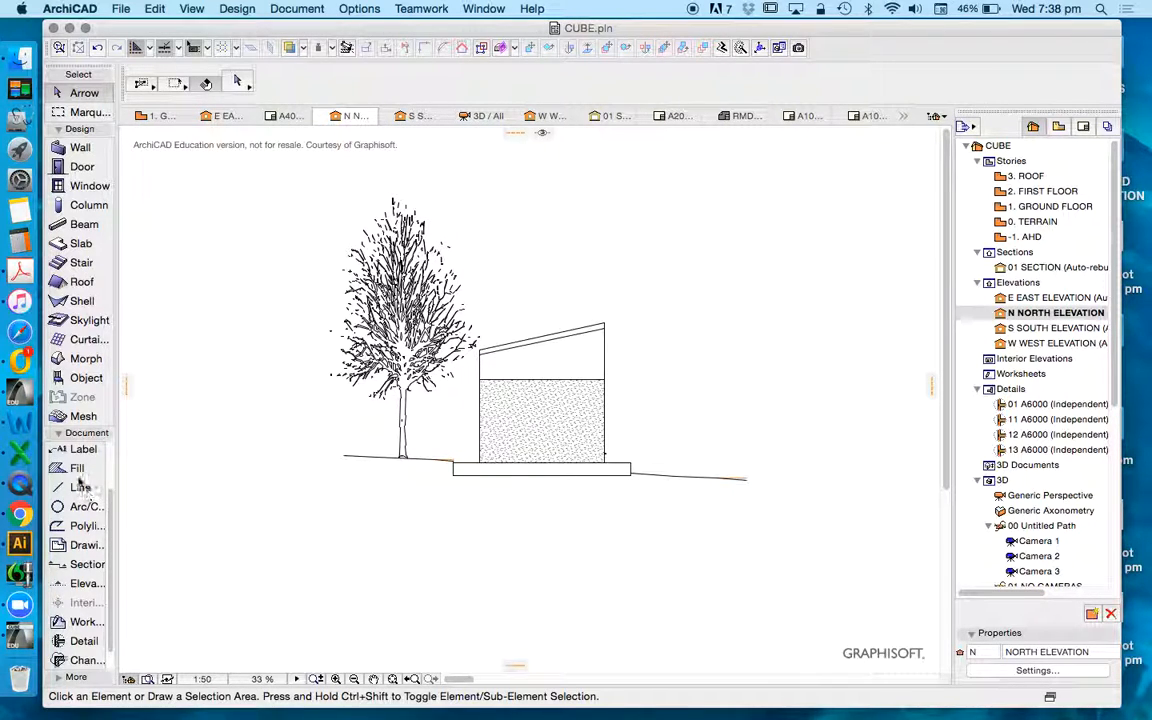
- Set the Fill tool to A Linear Gradient Fill with blue foreground and background pens
{"action": "left_click", "coordinate": [77, 468]}
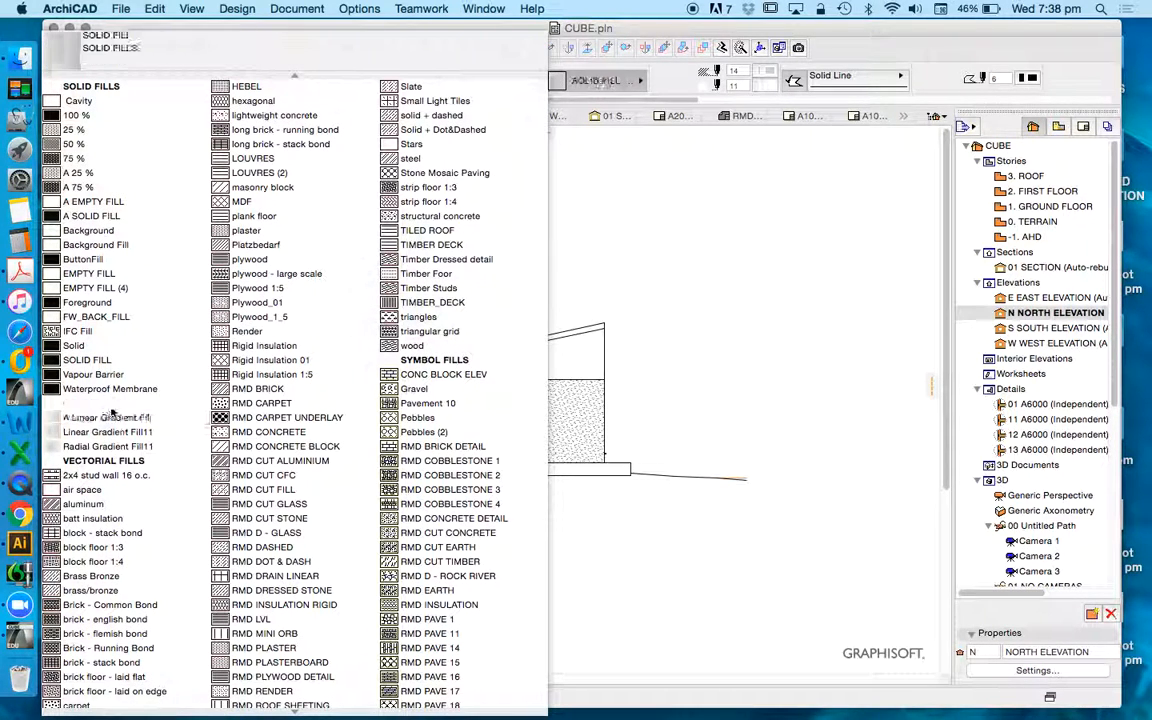
{"action": "left_click", "coordinate": [107, 417]}
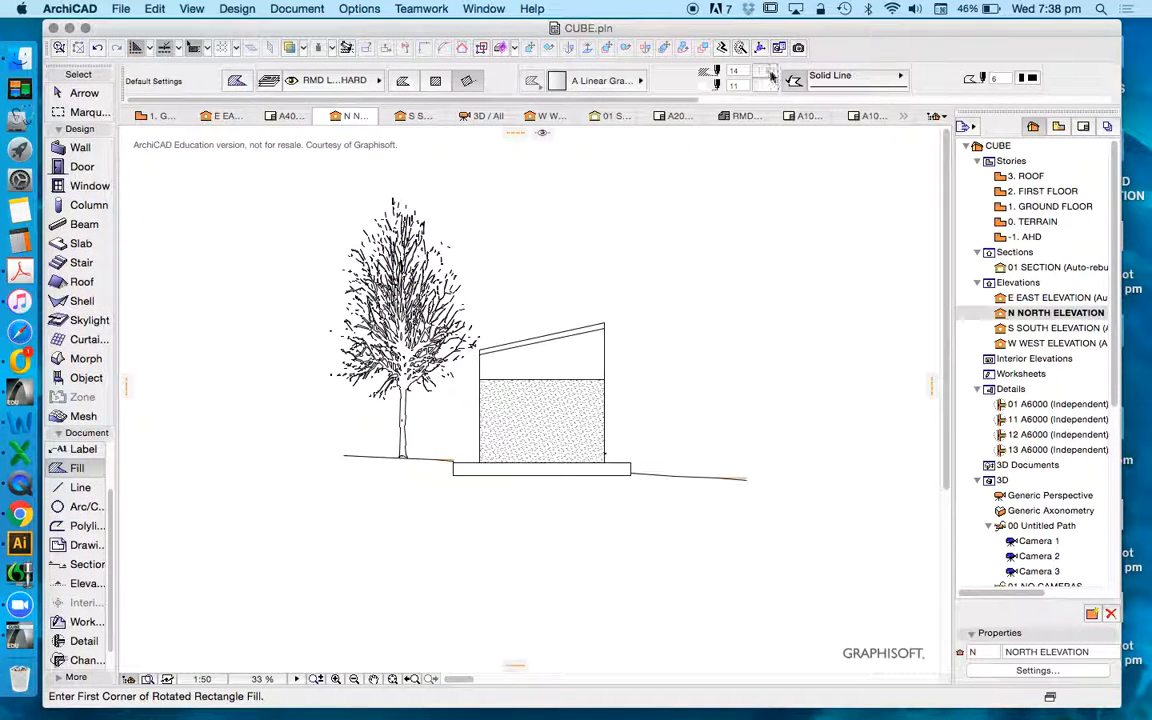
{"action": "left_click", "coordinate": [770, 78]}
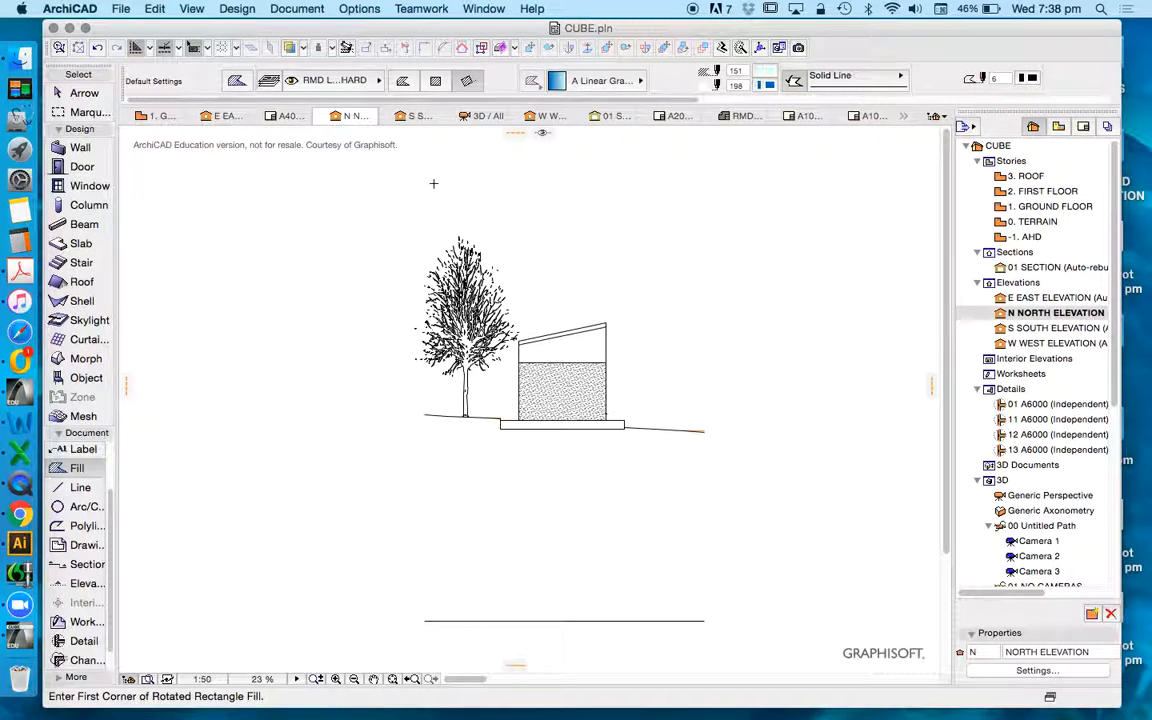
{"action": "mouse_move", "coordinate": [411, 195]}
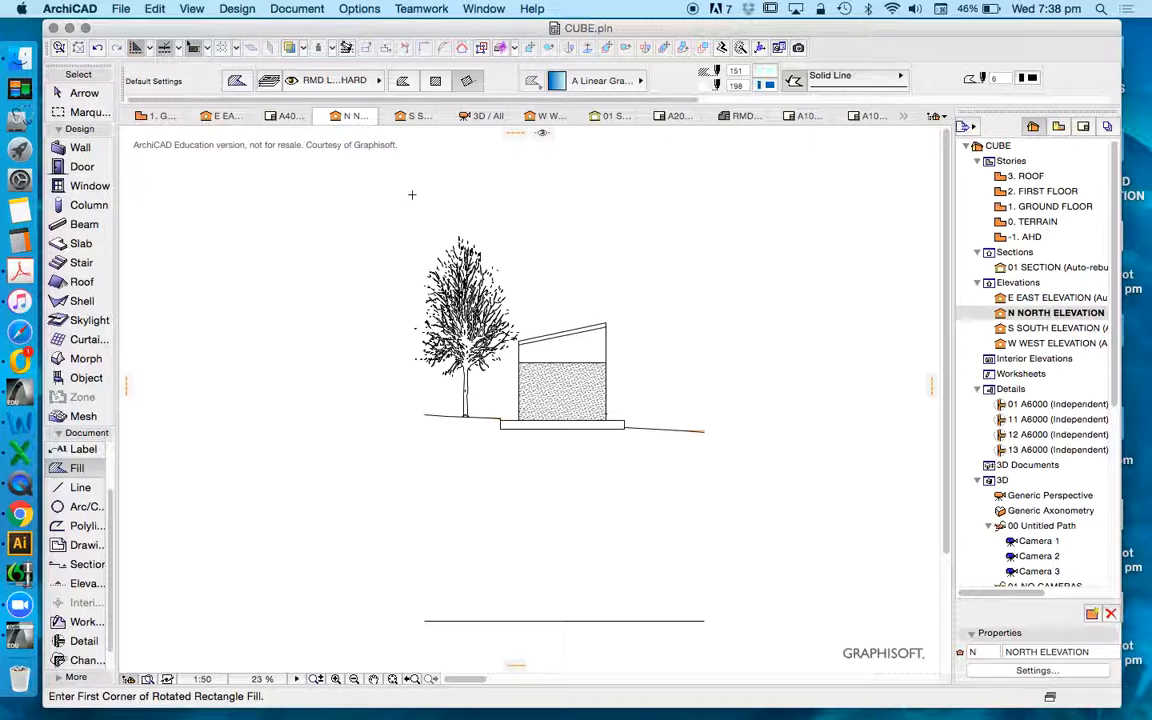
{"action": "mouse_move", "coordinate": [403, 206]}
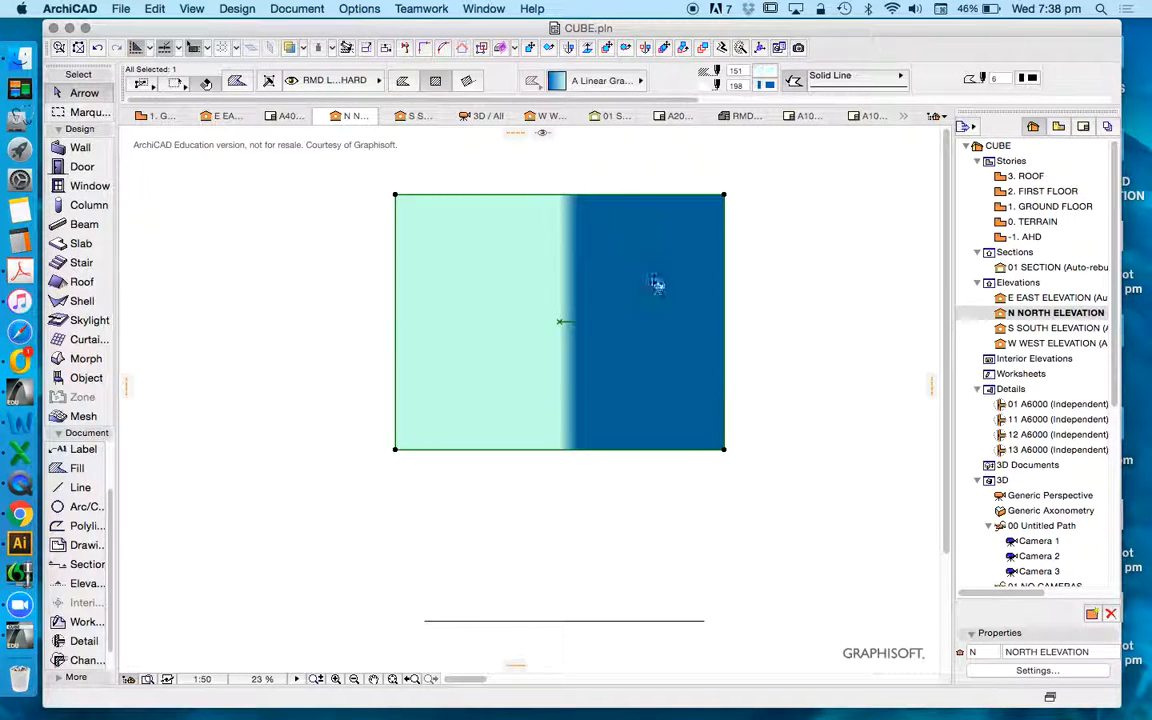
- Send the blue gradient rectangle fill to the back, behind tree and building
{"action": "right_click", "coordinate": [656, 283]}
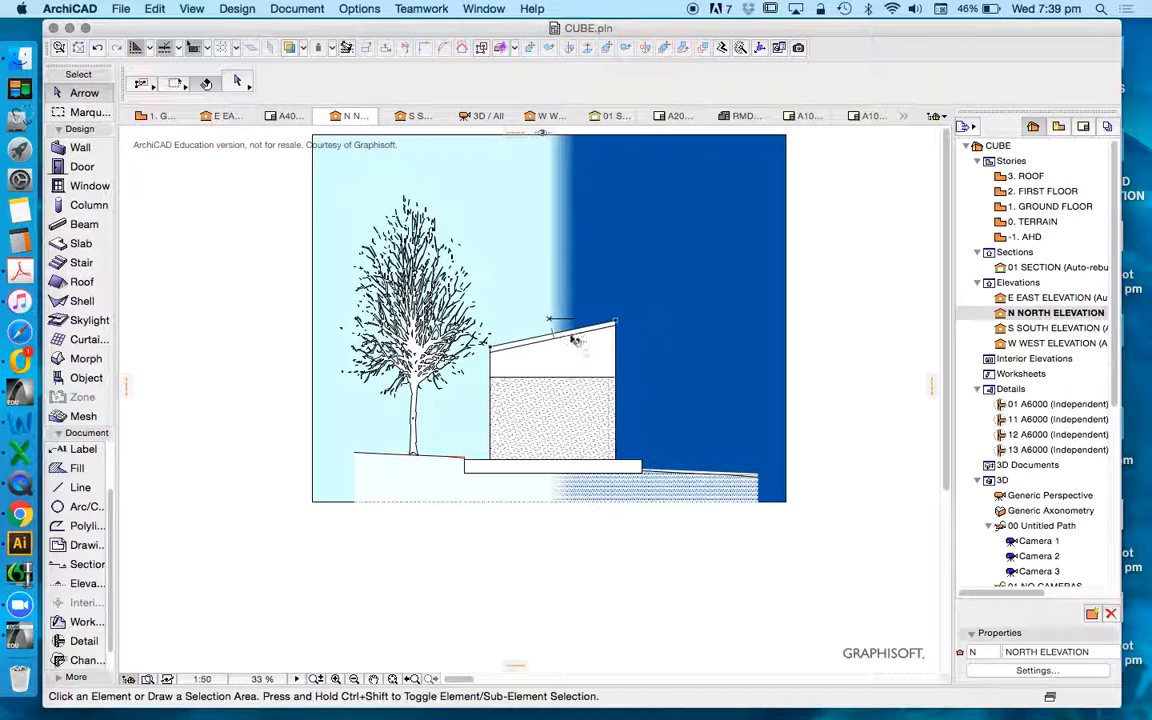
- Turn the sky fill's gradient to run vertically from top to bottom, then deselect it
{"action": "left_click", "coordinate": [550, 320]}
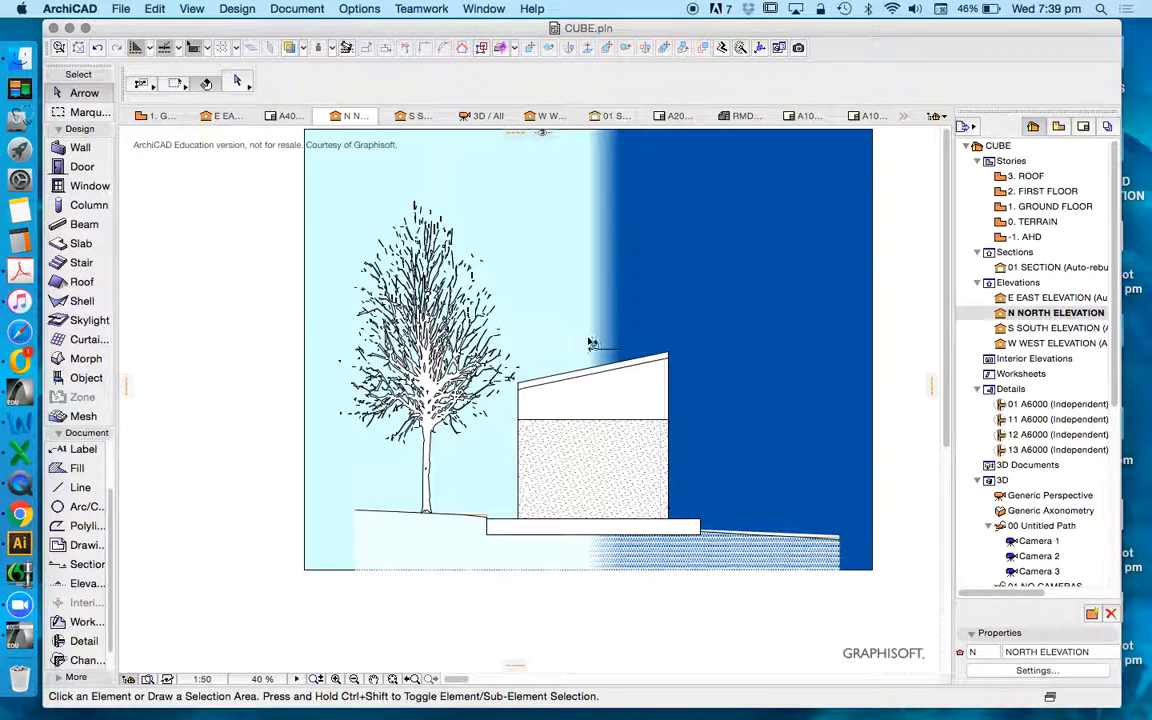
{"action": "left_click", "coordinate": [590, 350]}
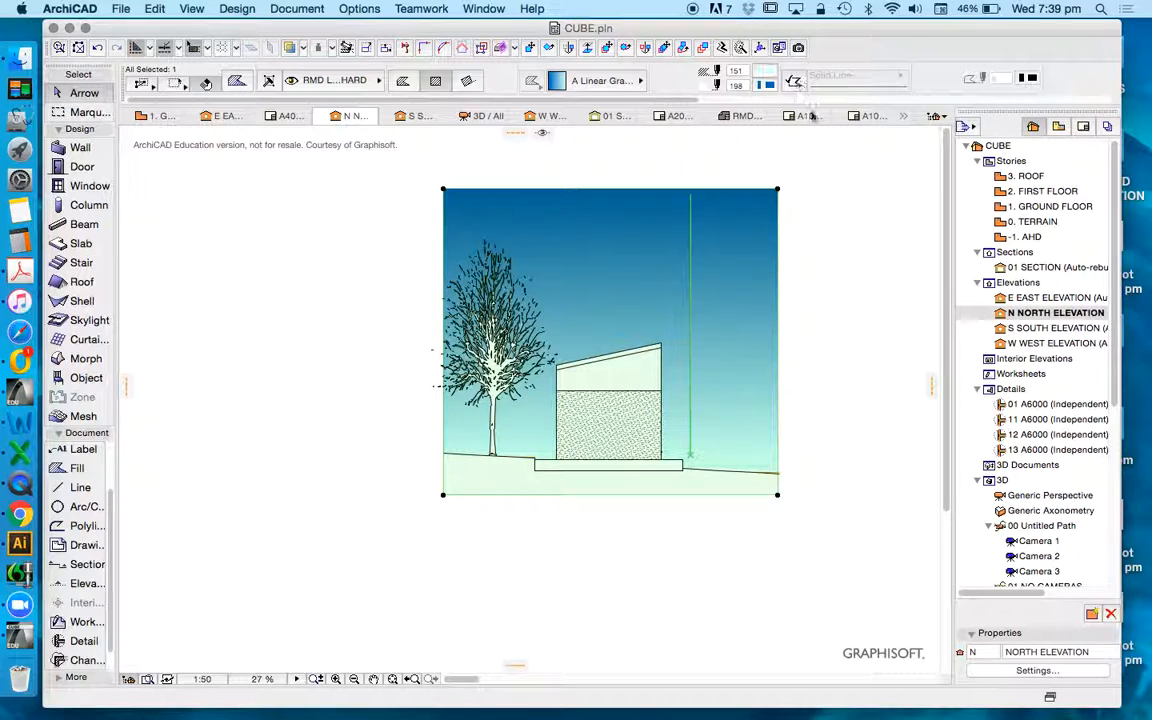
{"action": "left_click", "coordinate": [848, 277]}
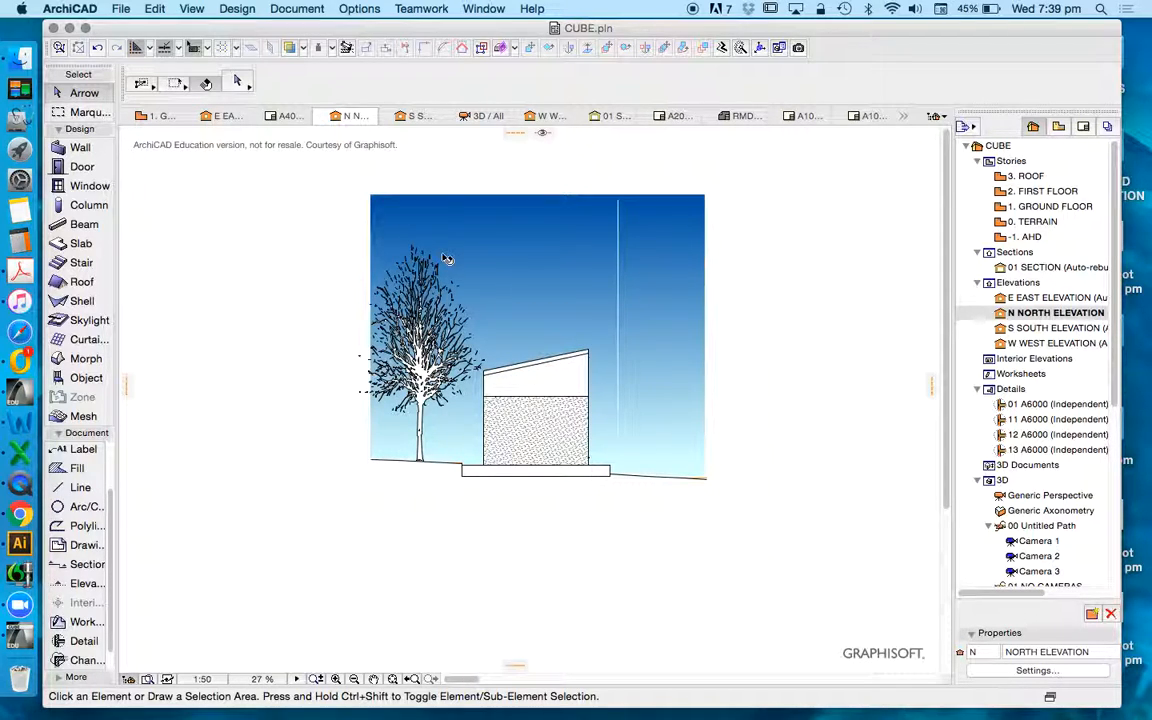
{"action": "mouse_move", "coordinate": [553, 420]}
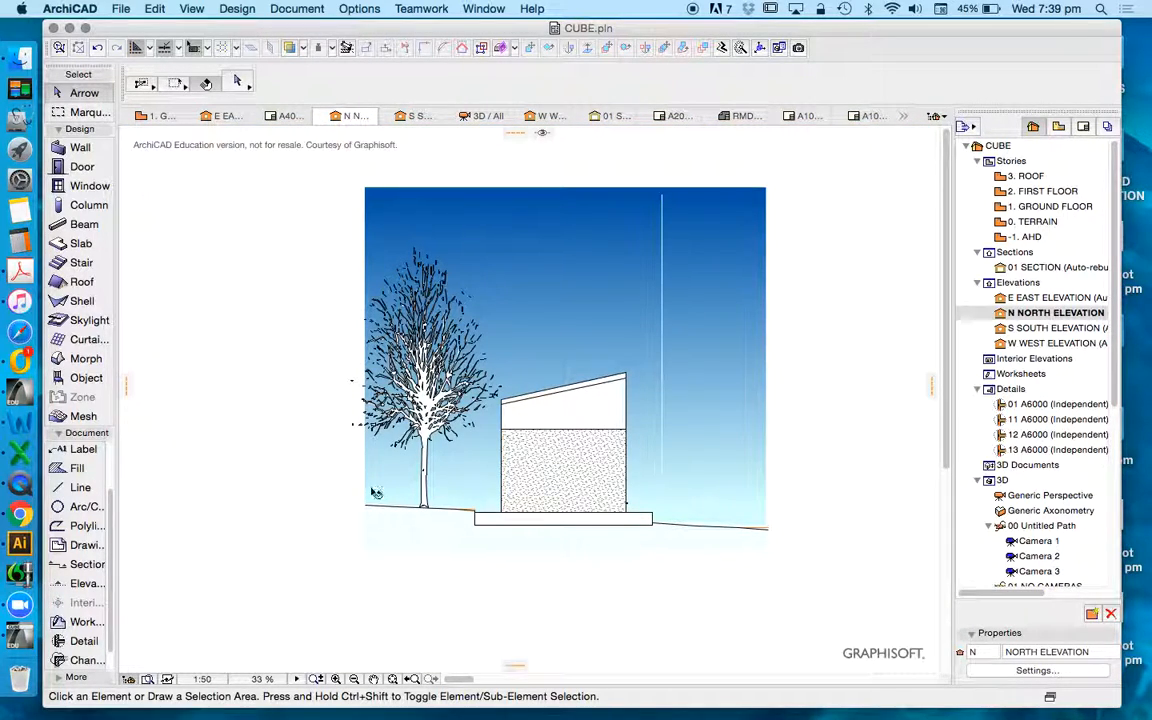
- Set the north elevation to fill uncut surfaces with Own Surface Colors (Shaded)
{"action": "left_click", "coordinate": [77, 467]}
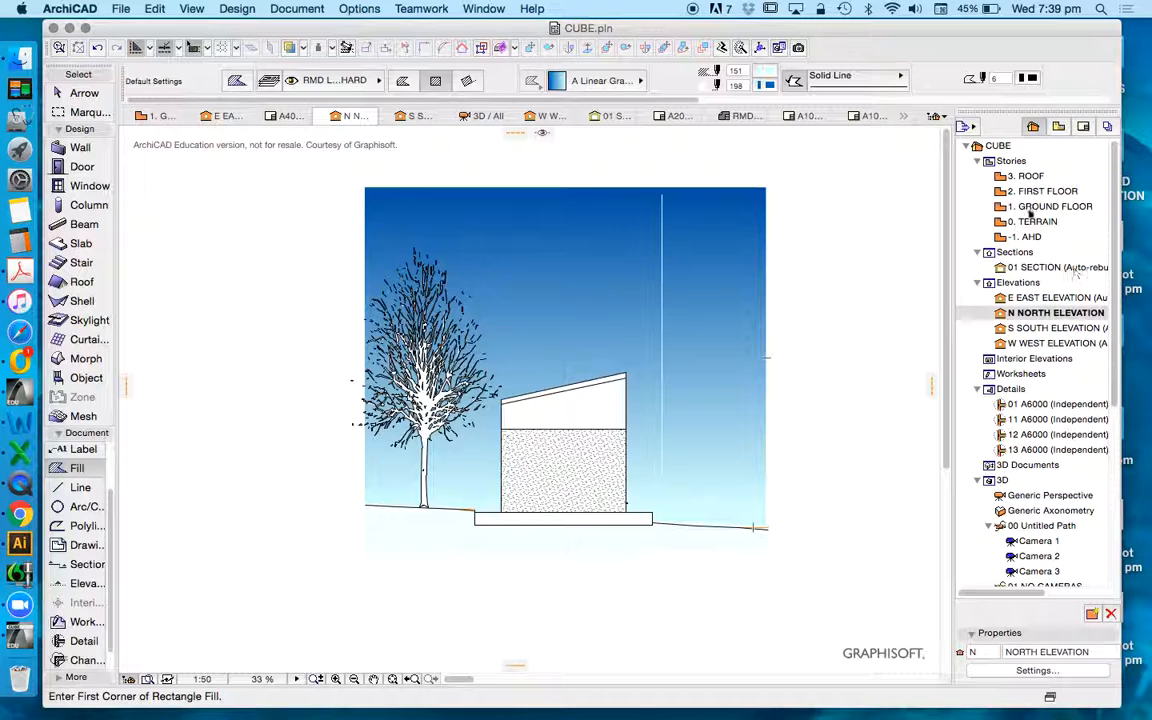
{"action": "right_click", "coordinate": [1055, 312]}
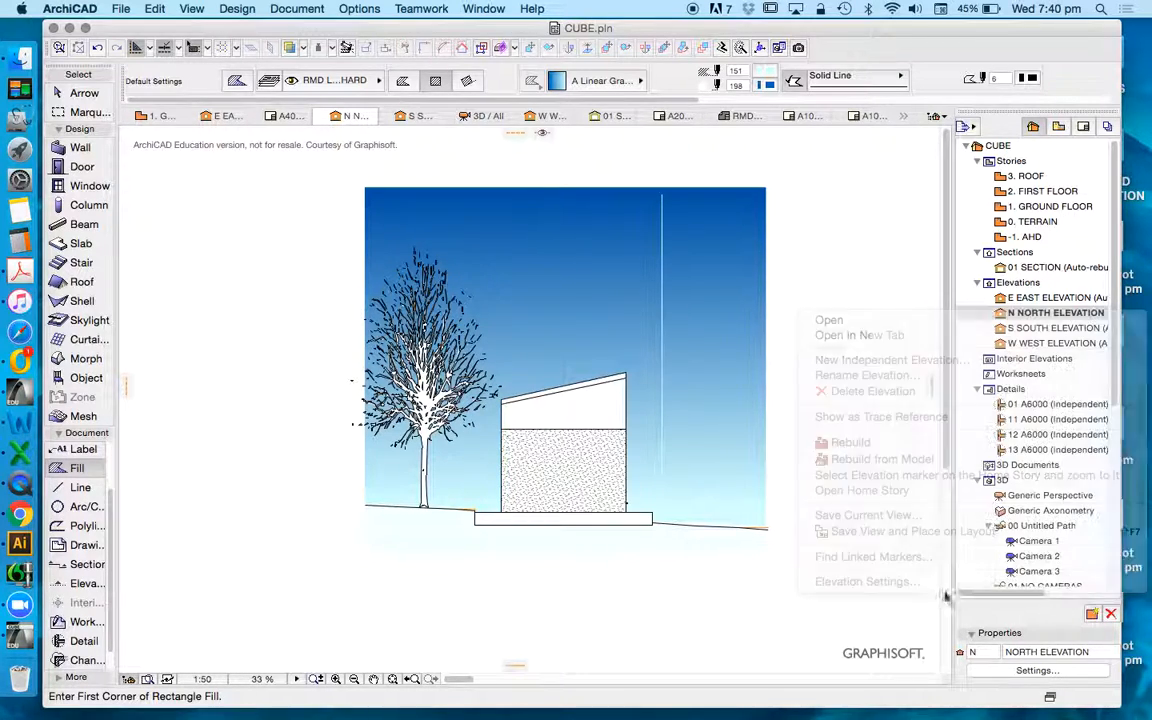
{"action": "left_click", "coordinate": [866, 581]}
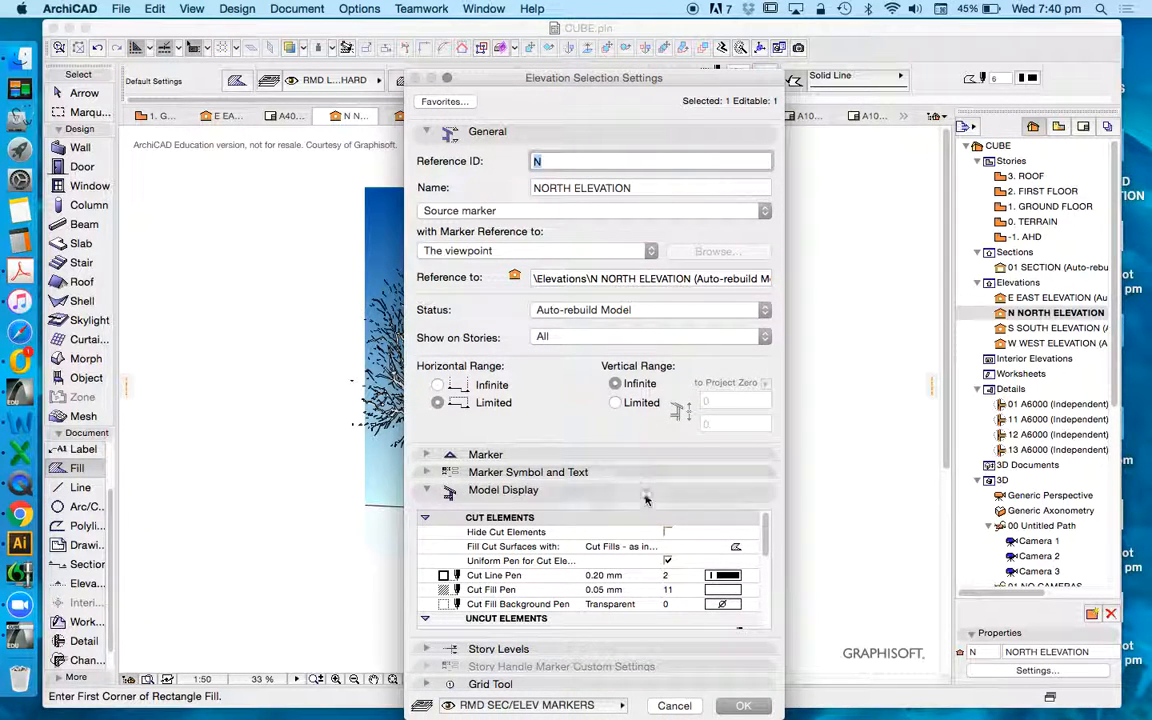
{"action": "scroll", "scroll_direction": "down", "scroll_amount": 3}
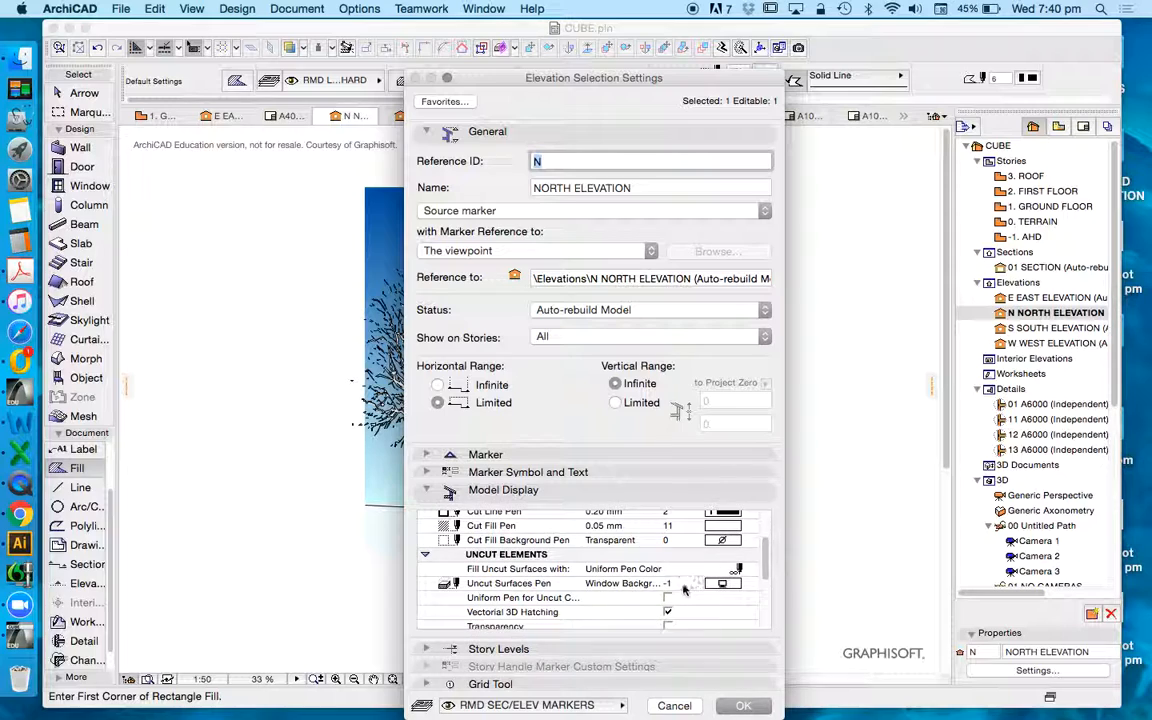
{"action": "left_click", "coordinate": [600, 568]}
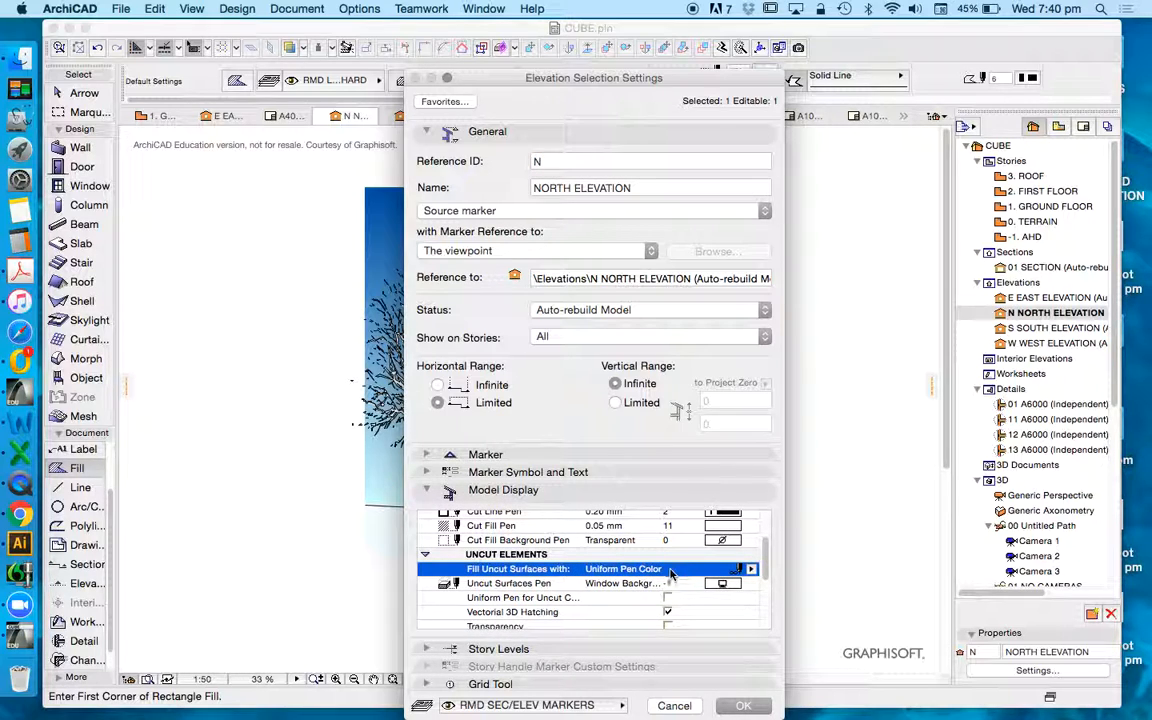
{"action": "left_click", "coordinate": [750, 568]}
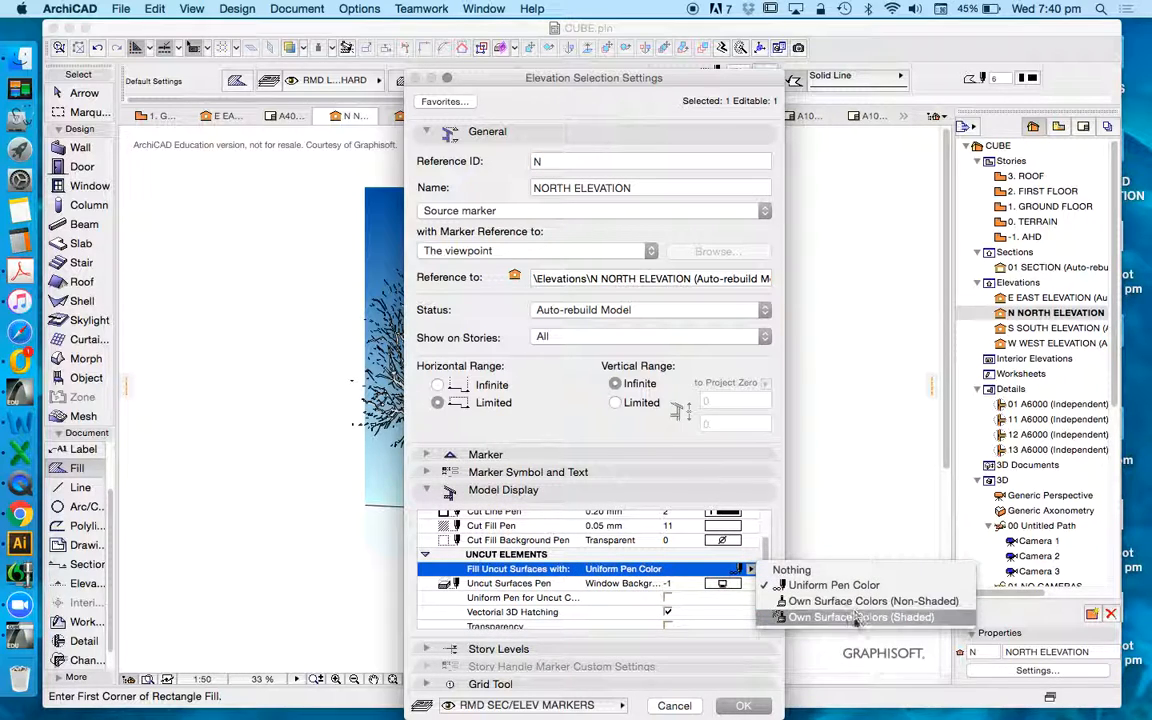
{"action": "left_click", "coordinate": [860, 617]}
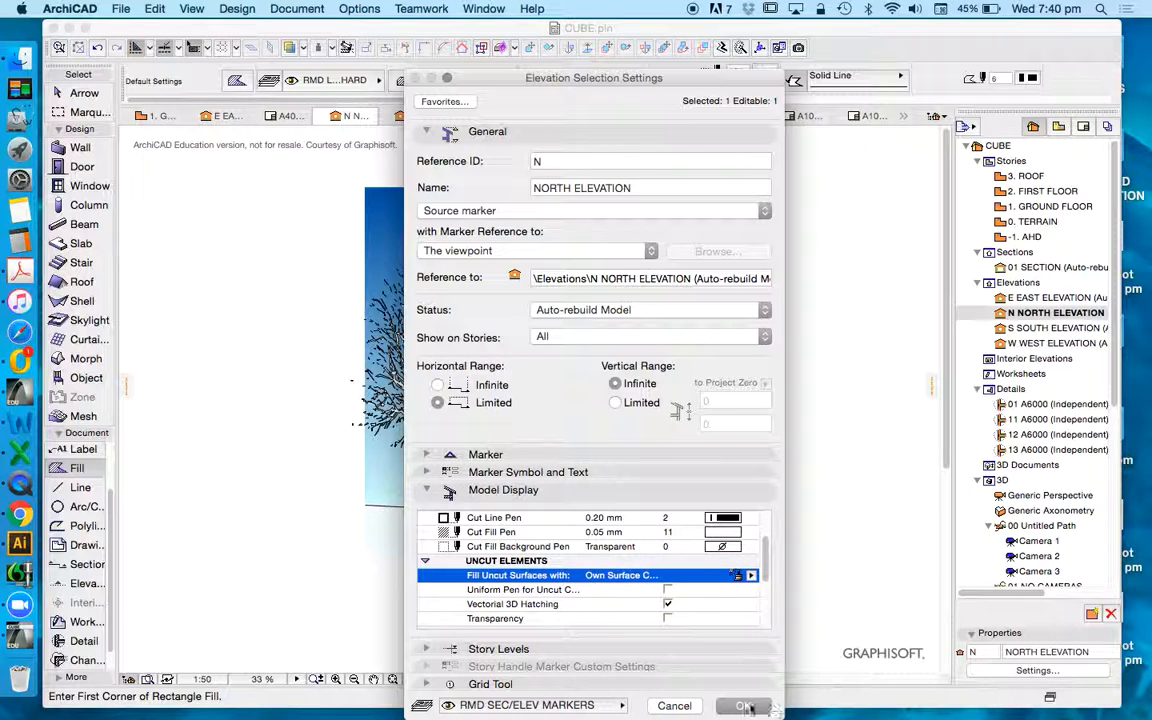
{"action": "left_click", "coordinate": [744, 705]}
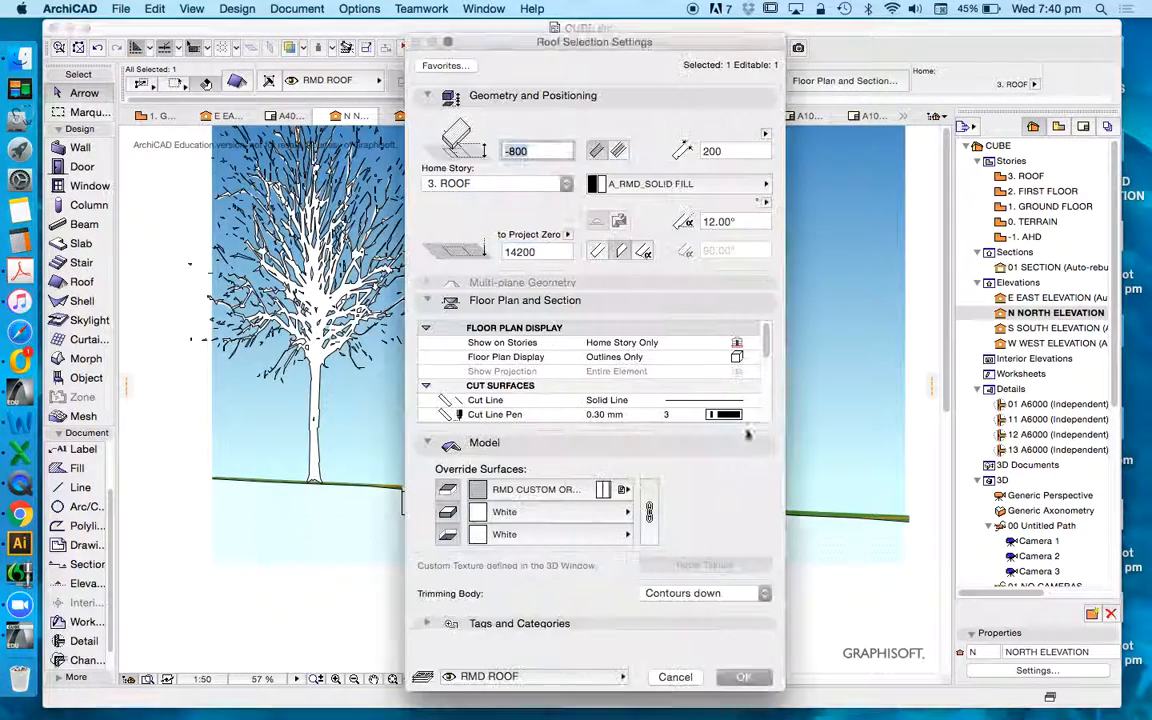
- Override the roof's third surface with the Helland Comfort 68000 03 material
{"action": "left_click", "coordinate": [627, 534]}
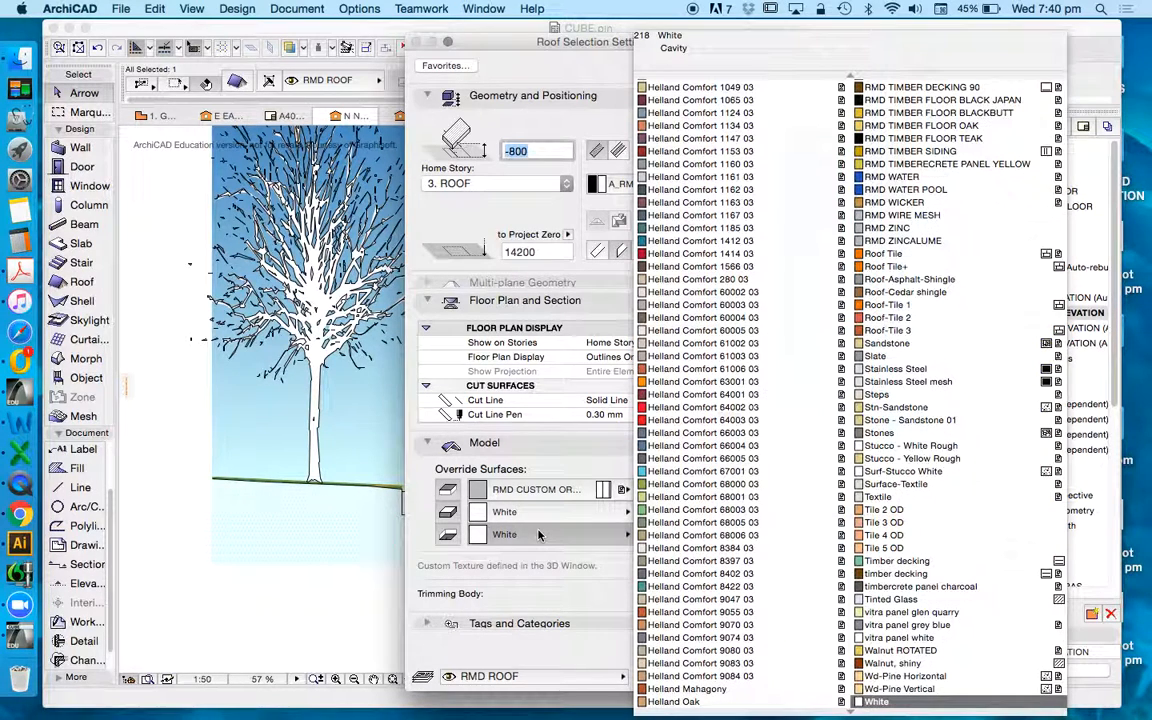
{"action": "left_click", "coordinate": [700, 177]}
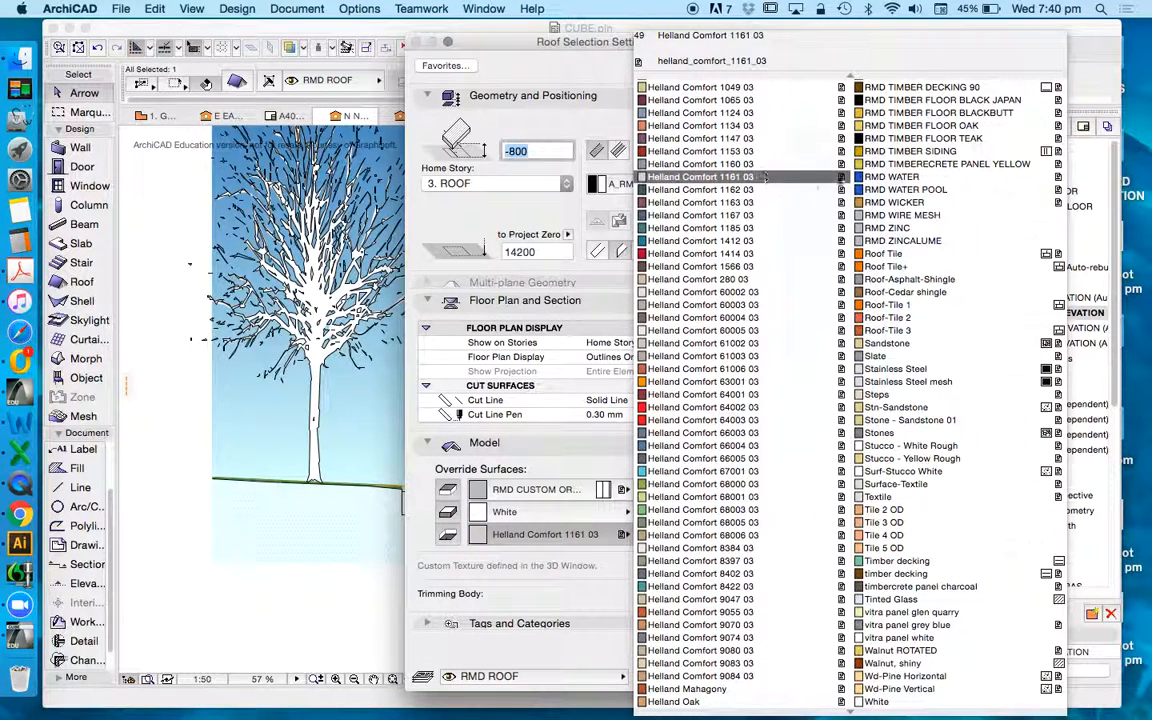
{"action": "left_click", "coordinate": [700, 253]}
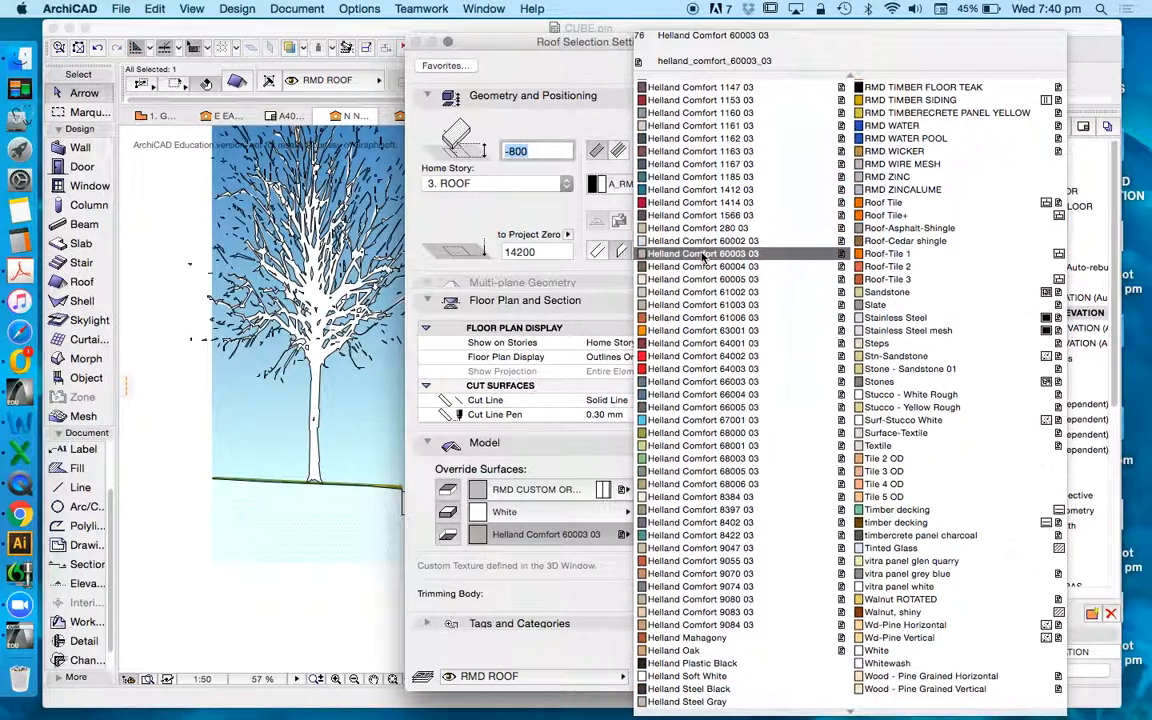
{"action": "left_click", "coordinate": [703, 432]}
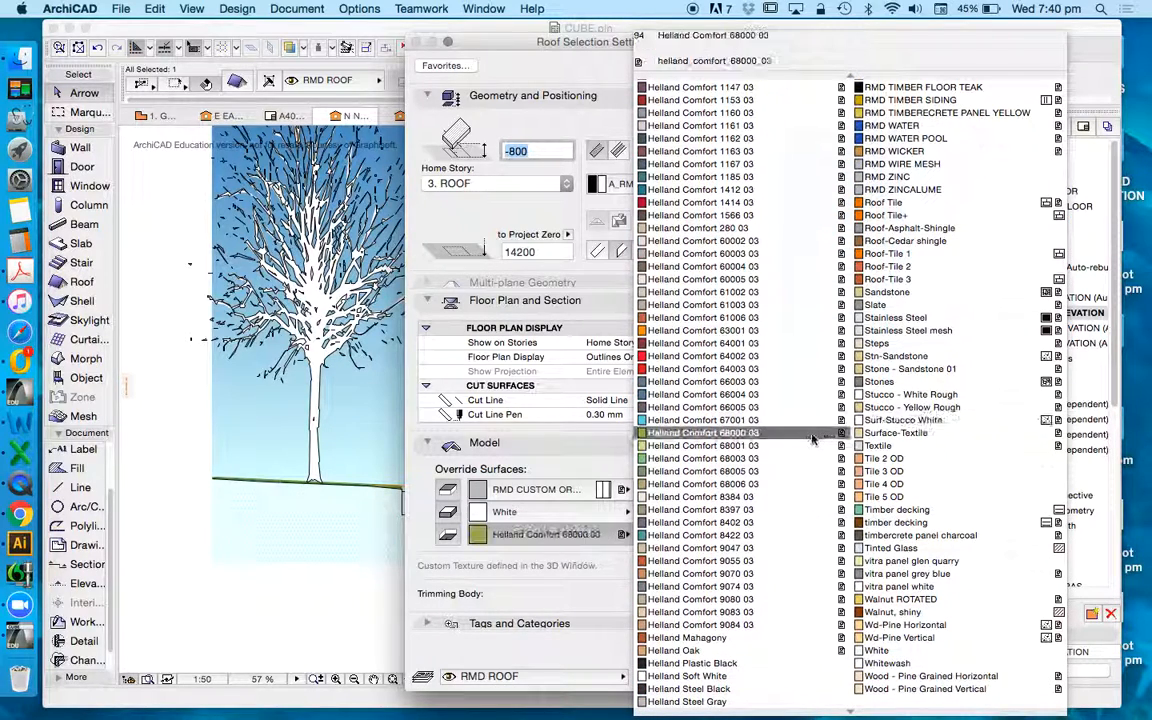
{"action": "left_click", "coordinate": [703, 432]}
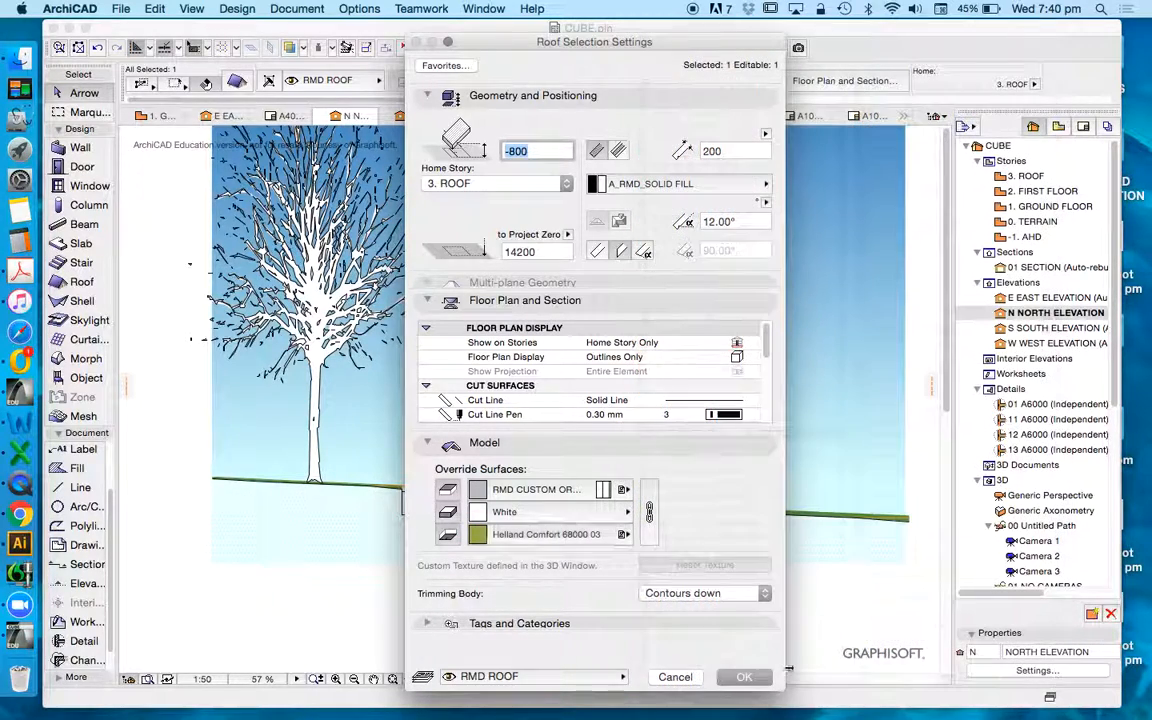
{"action": "left_click", "coordinate": [744, 677]}
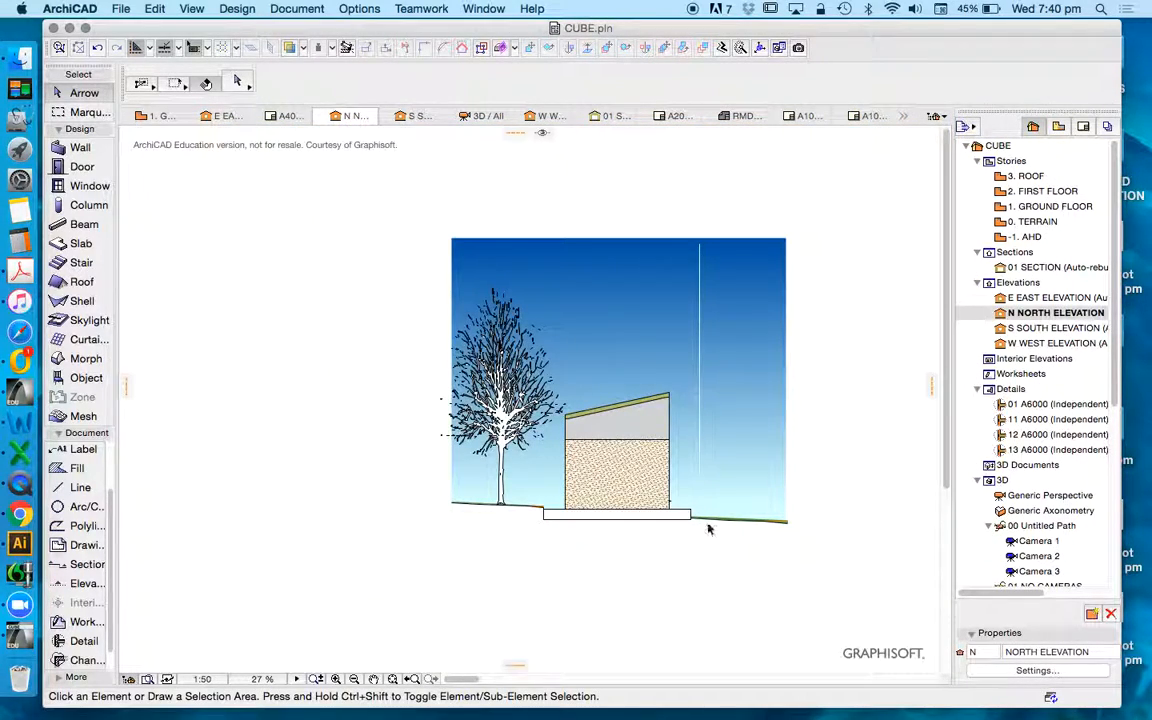
{"action": "mouse_move", "coordinate": [787, 576]}
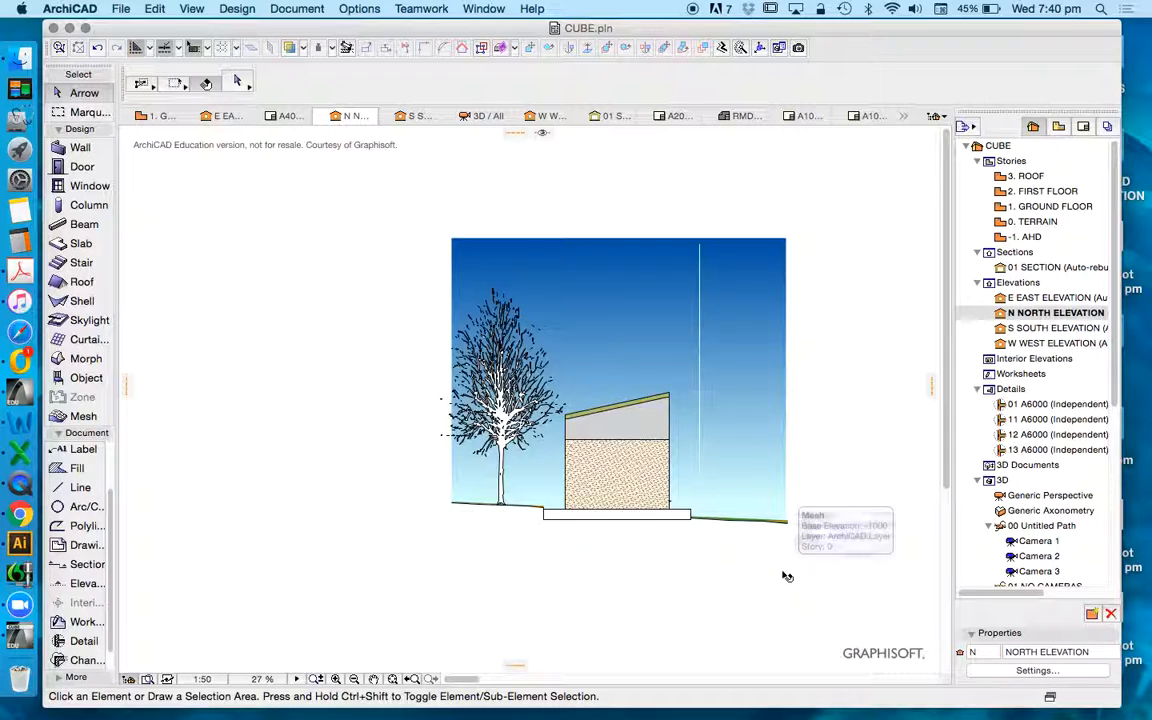
{"action": "mouse_move", "coordinate": [557, 415]}
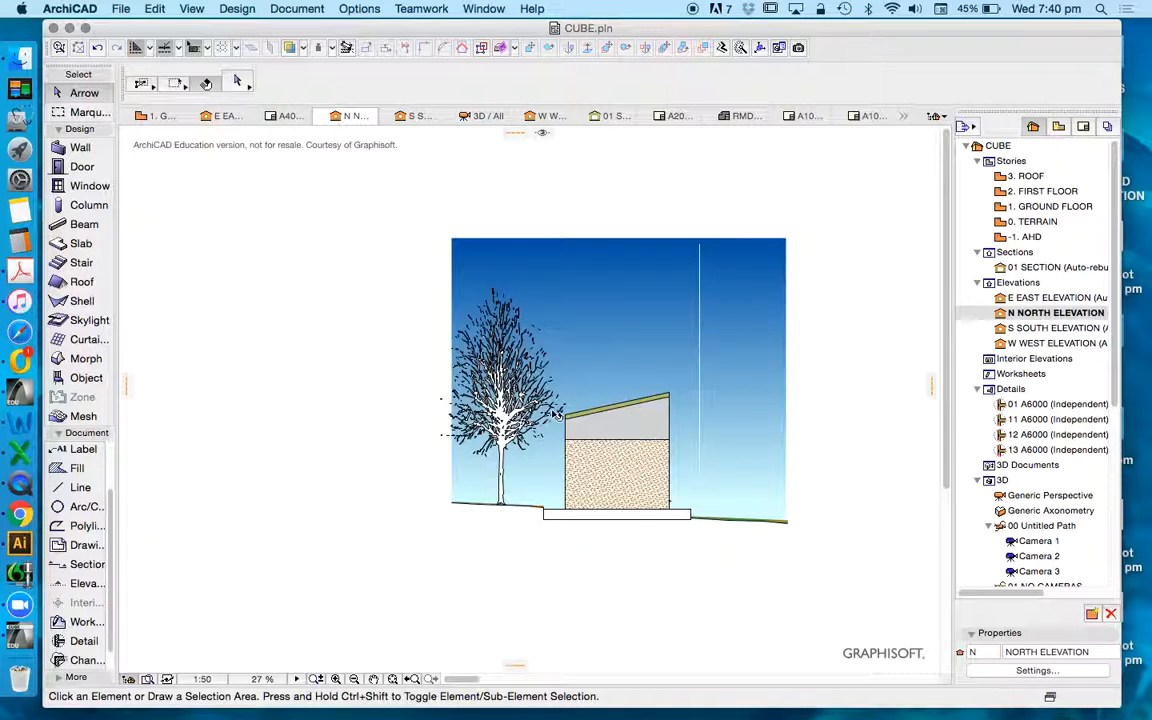
{"action": "mouse_move", "coordinate": [263, 324]}
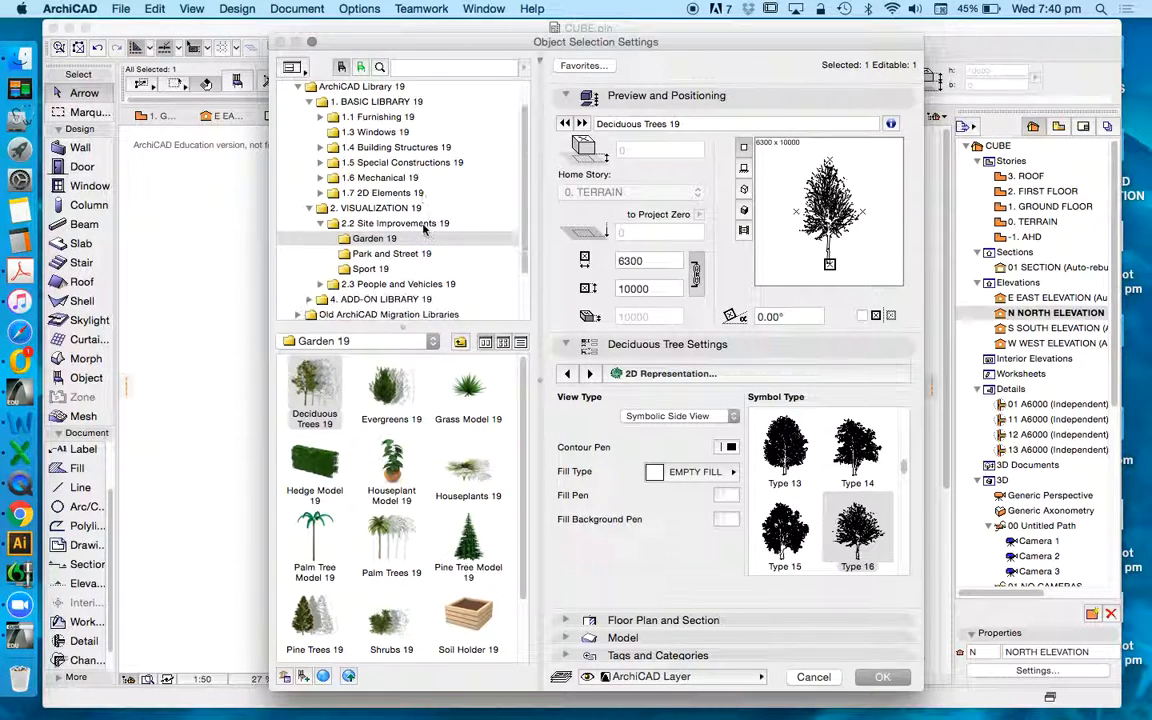
- Replace the object with Group 1 Contour 19 from People Contour 19, then select it
{"action": "left_click", "coordinate": [392, 253]}
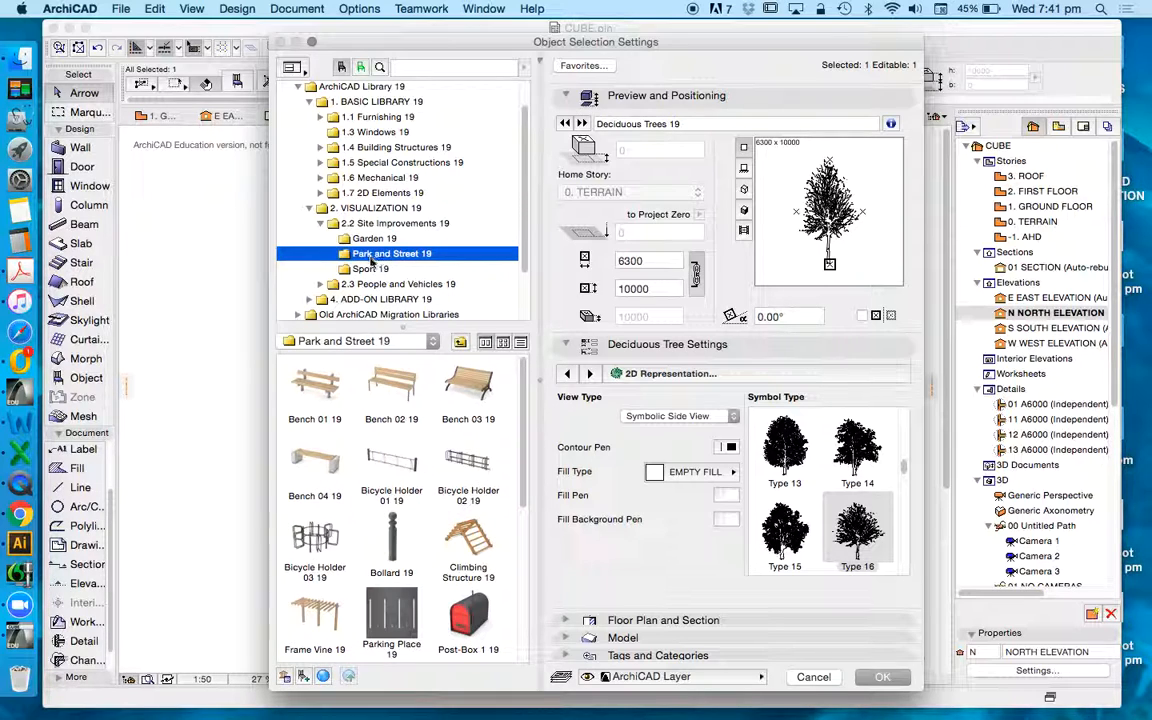
{"action": "left_click", "coordinate": [370, 268]}
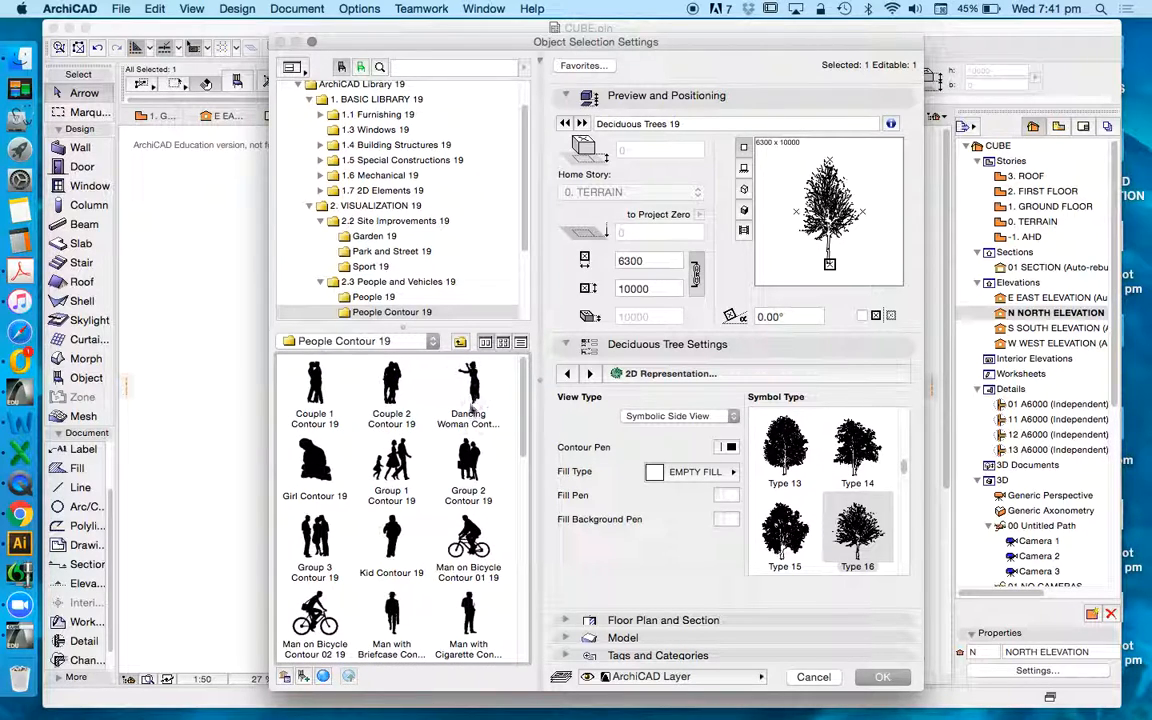
{"action": "mouse_move", "coordinate": [352, 548]}
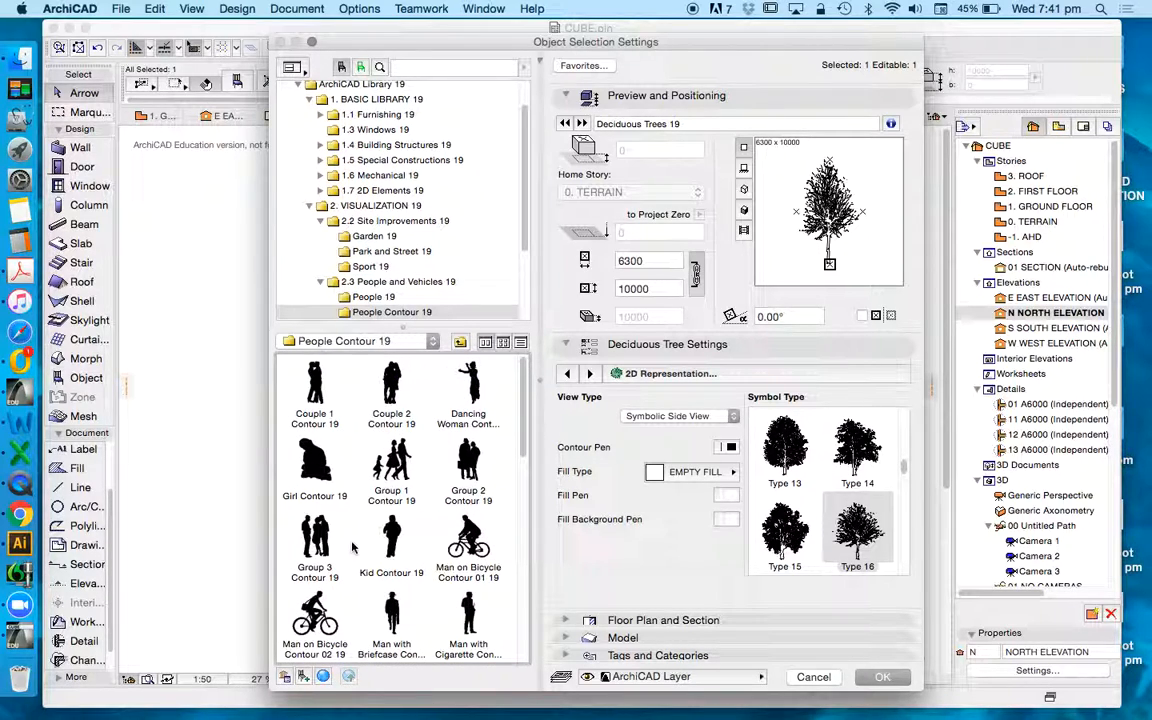
{"action": "scroll", "scroll_direction": "down", "scroll_amount": 3}
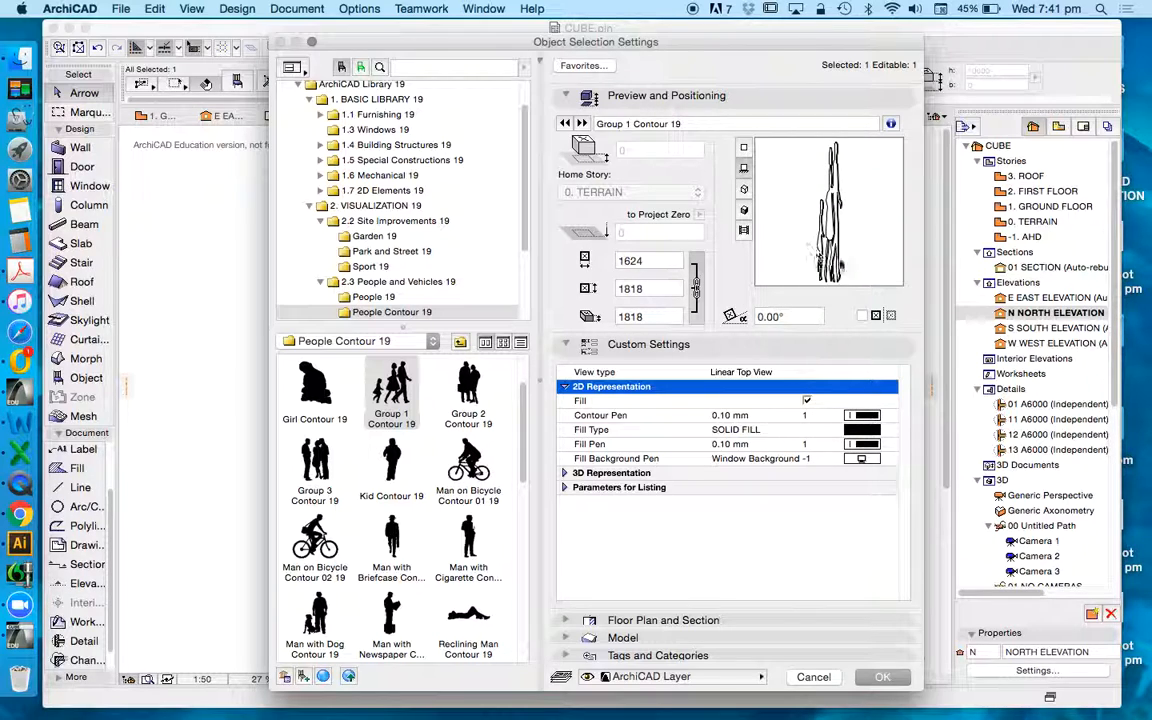
{"action": "mouse_move", "coordinate": [788, 528]}
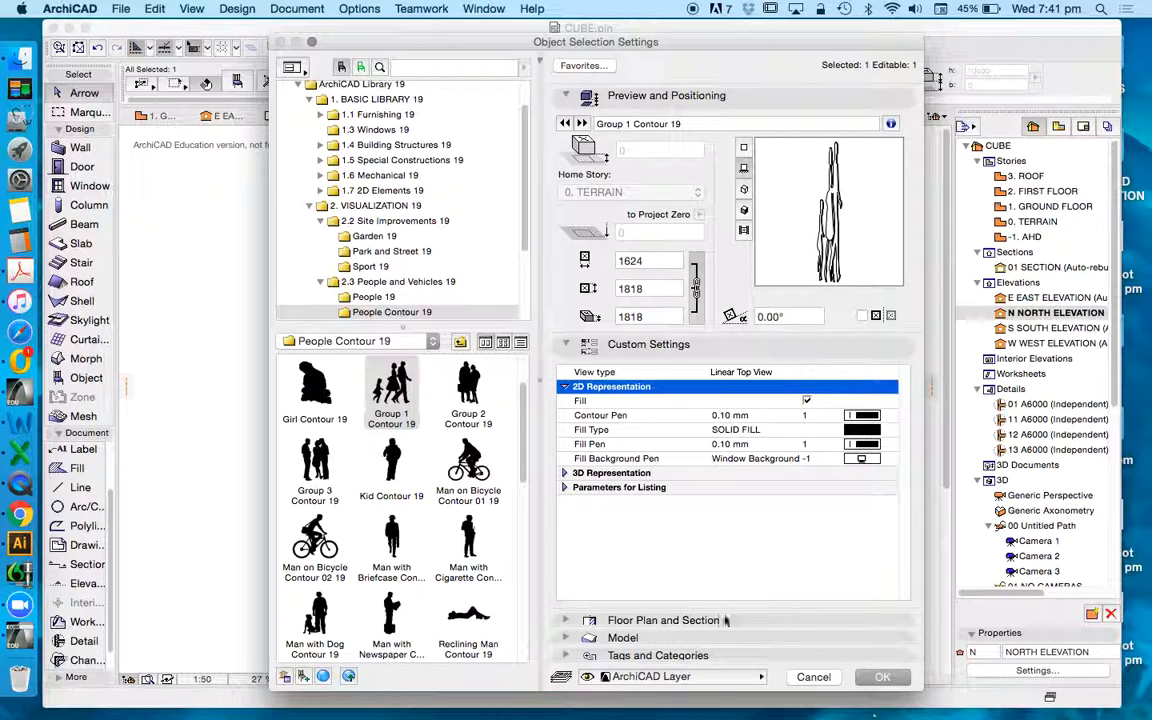
{"action": "left_click", "coordinate": [882, 677]}
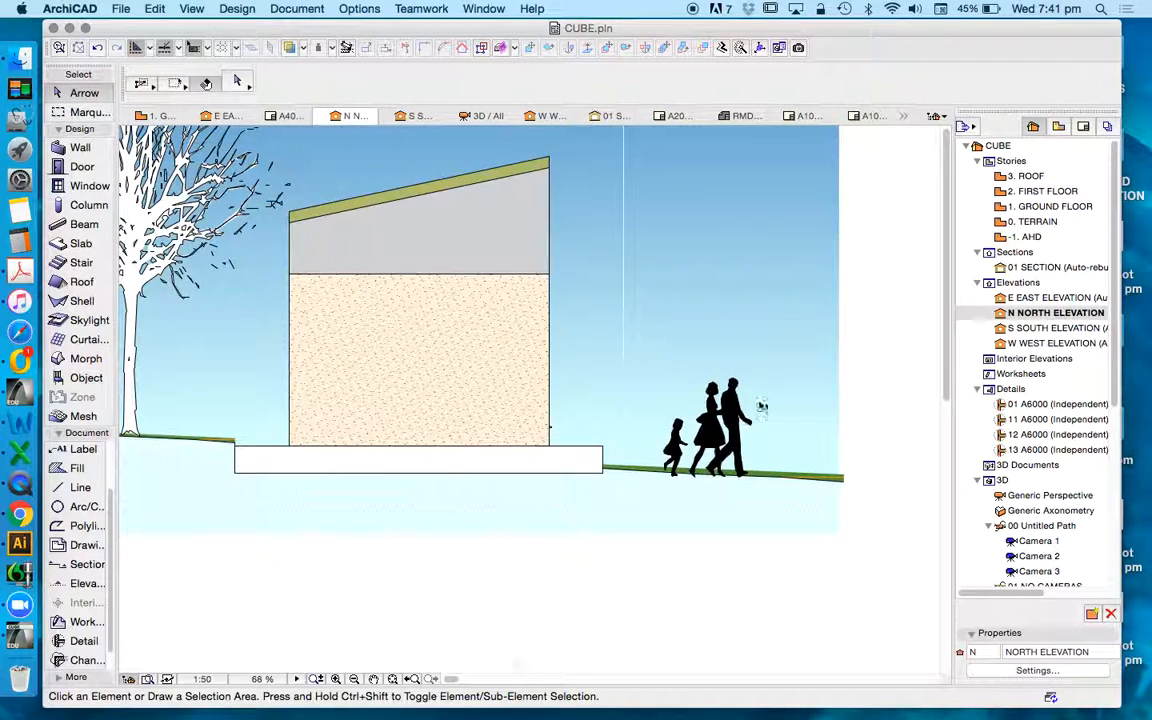
{"action": "left_click", "coordinate": [720, 420]}
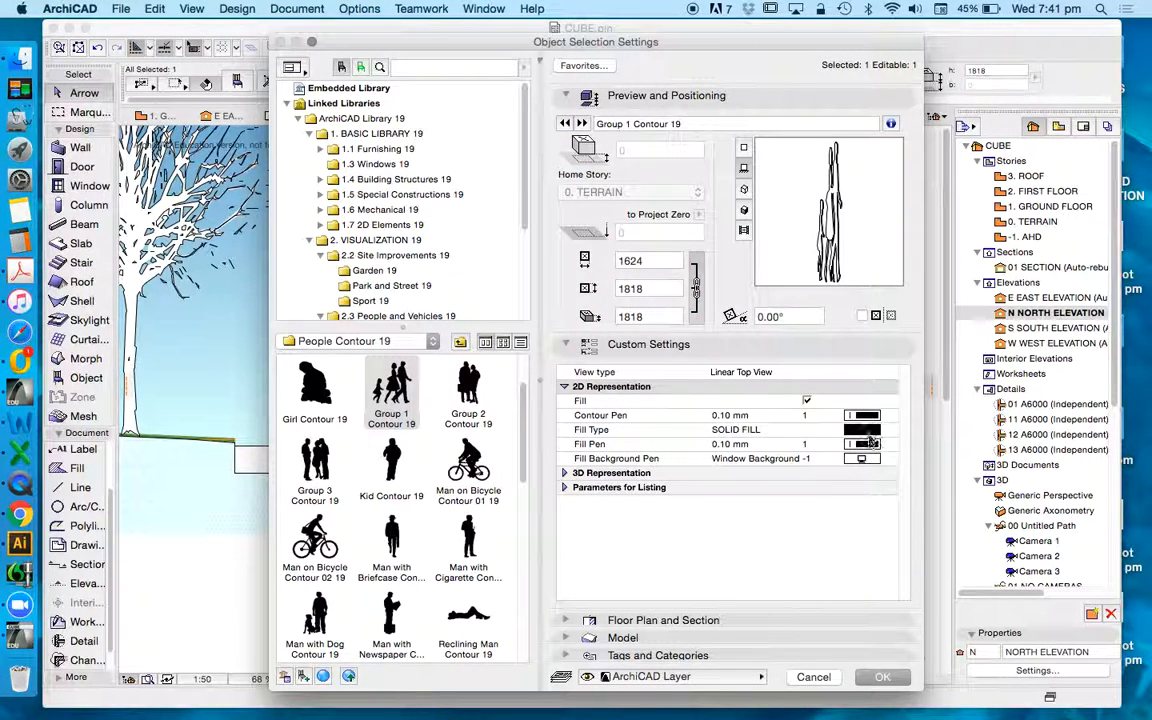
- Set the people figures' Fill Pen to pen 11 (white)
{"action": "left_click", "coordinate": [862, 444]}
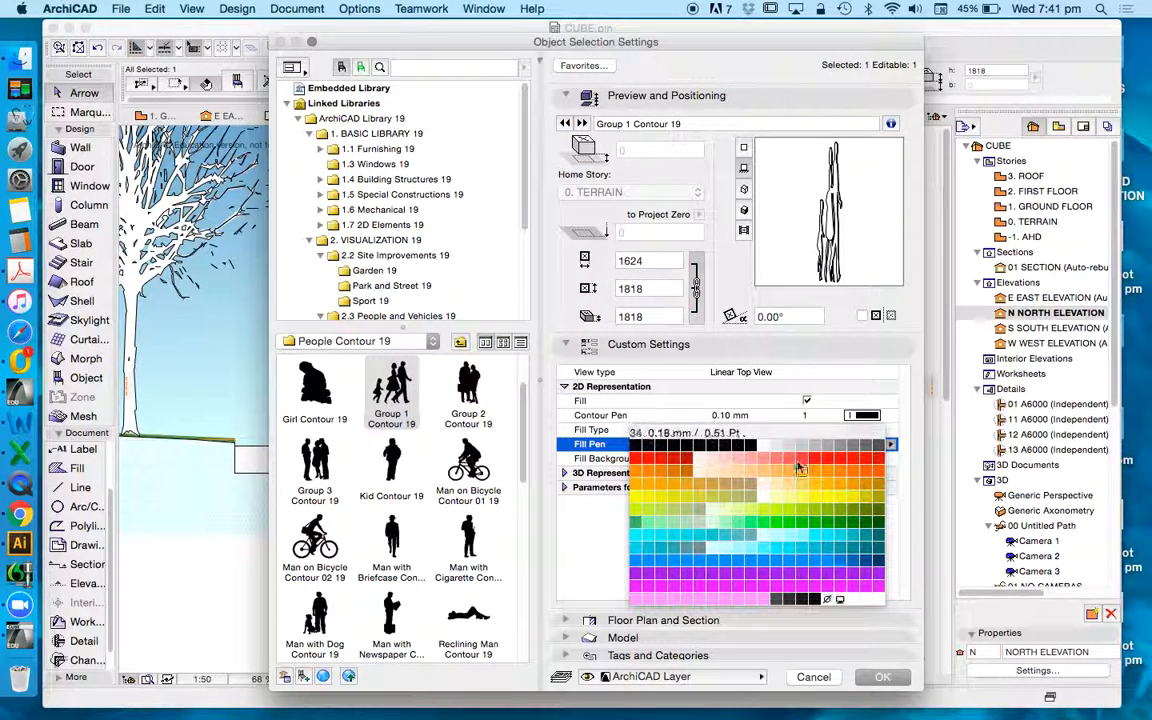
{"action": "left_click", "coordinate": [800, 465]}
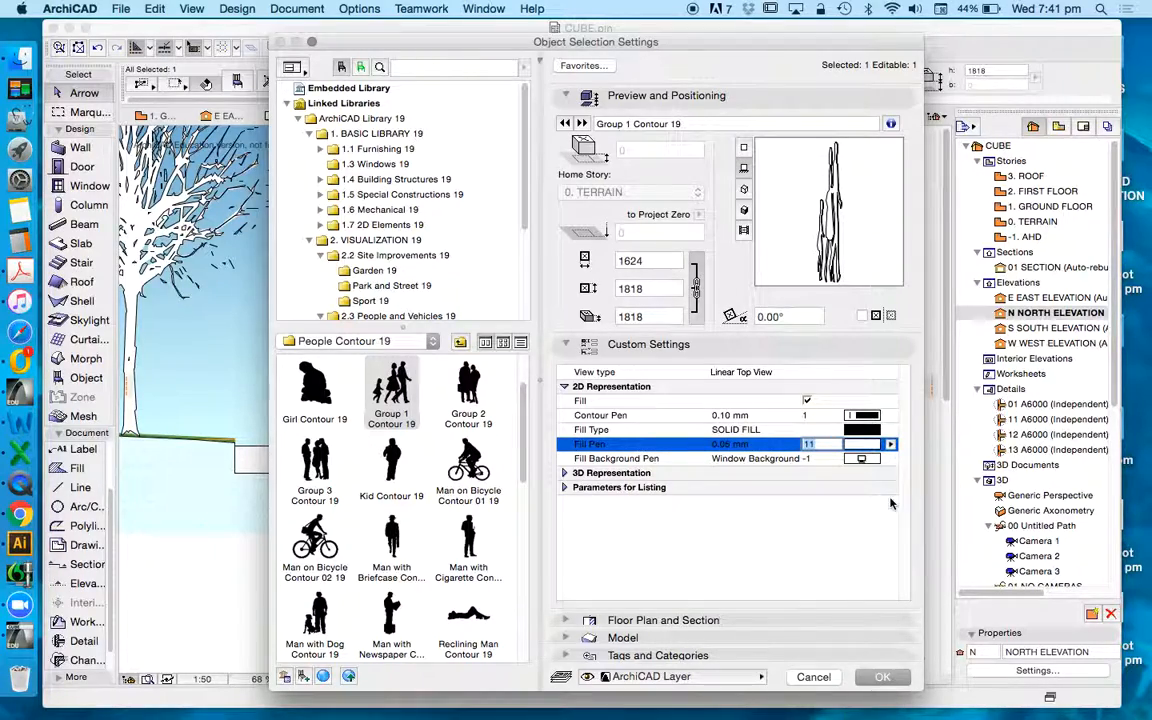
{"action": "left_click", "coordinate": [889, 443]}
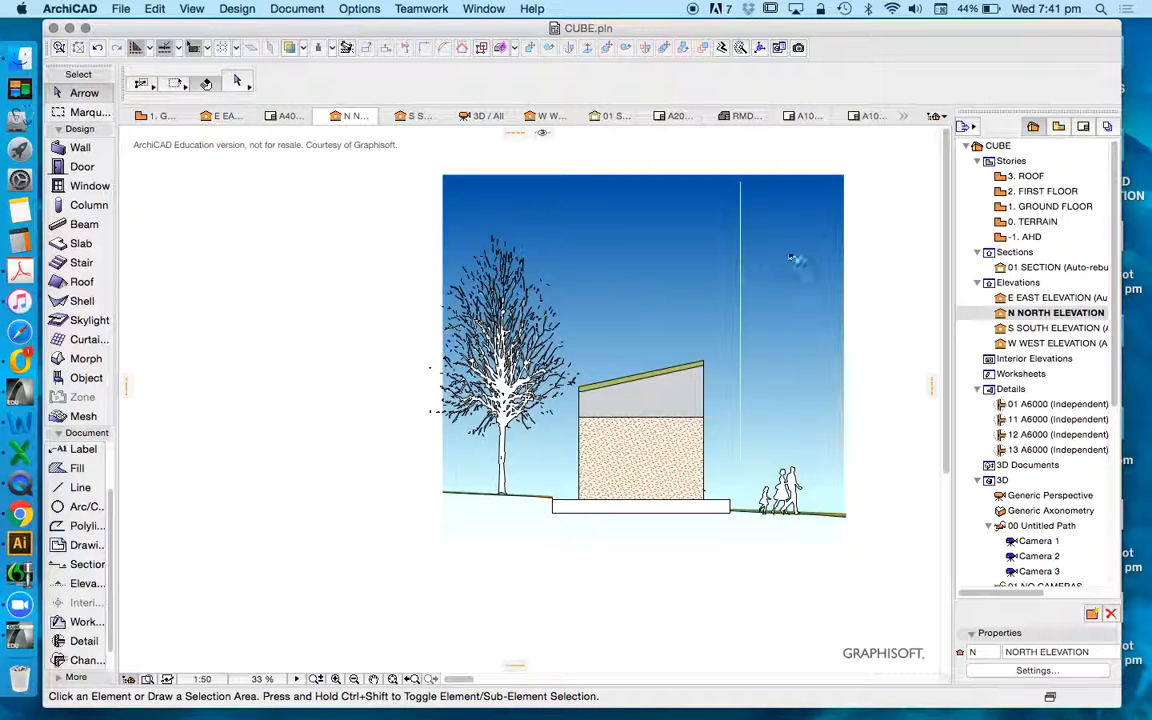
{"action": "mouse_move", "coordinate": [920, 342]}
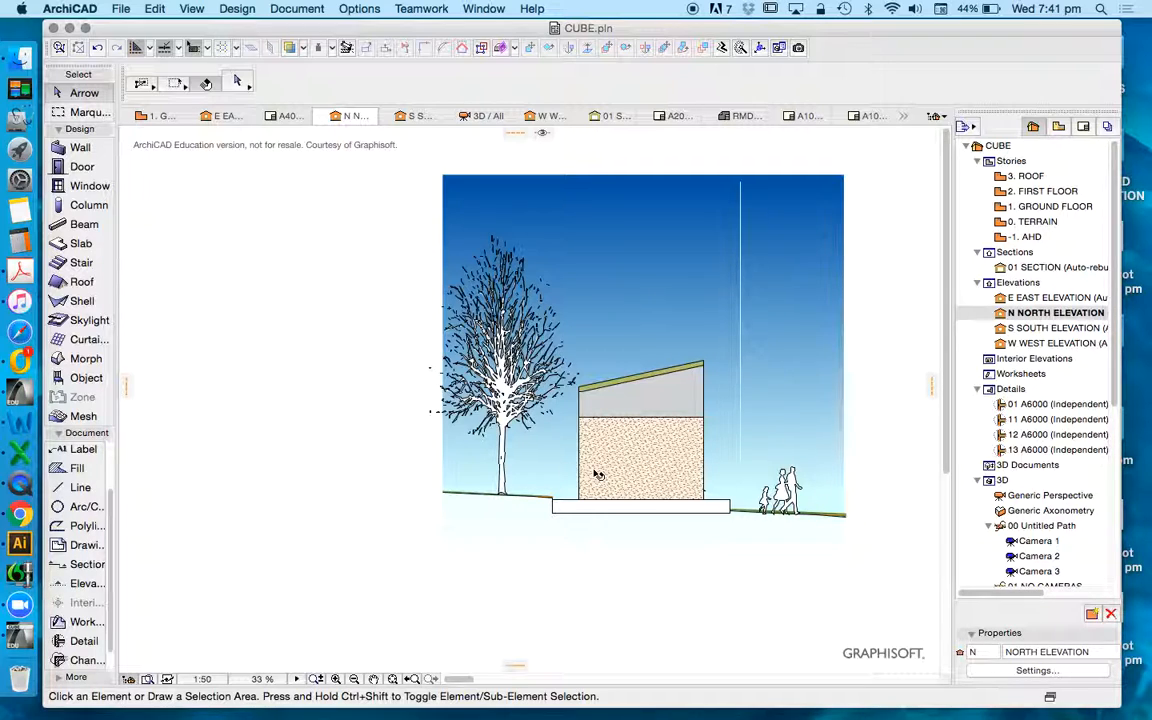
{"action": "mouse_move", "coordinate": [688, 633]}
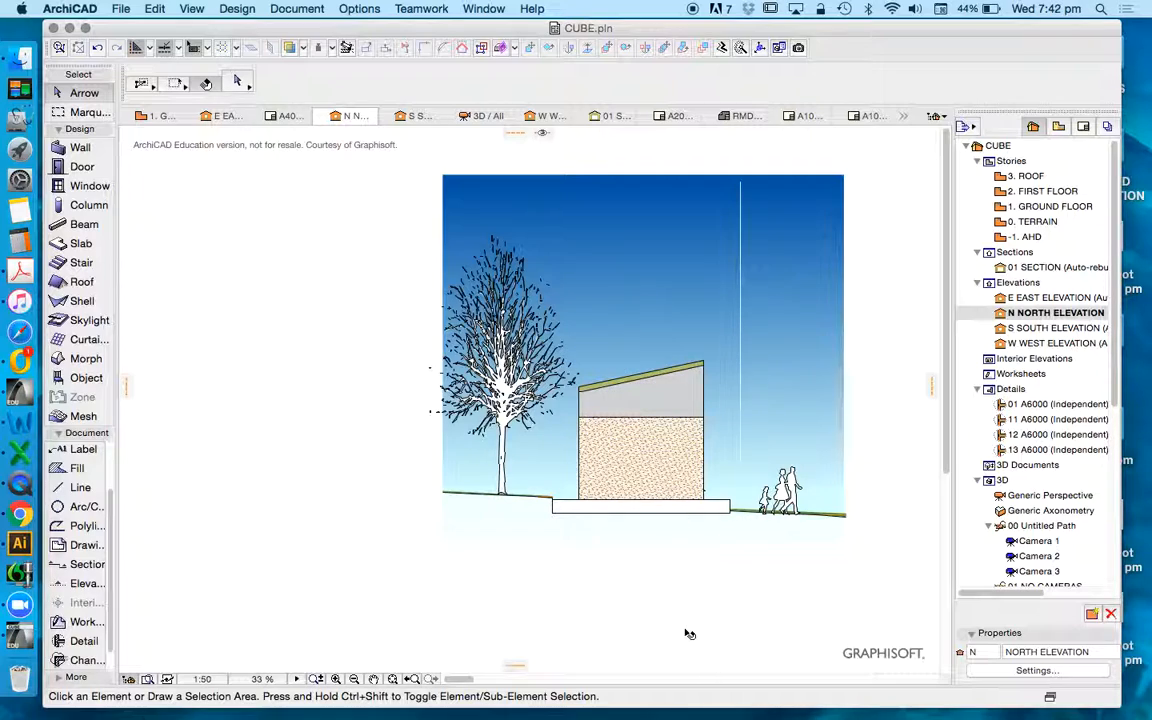